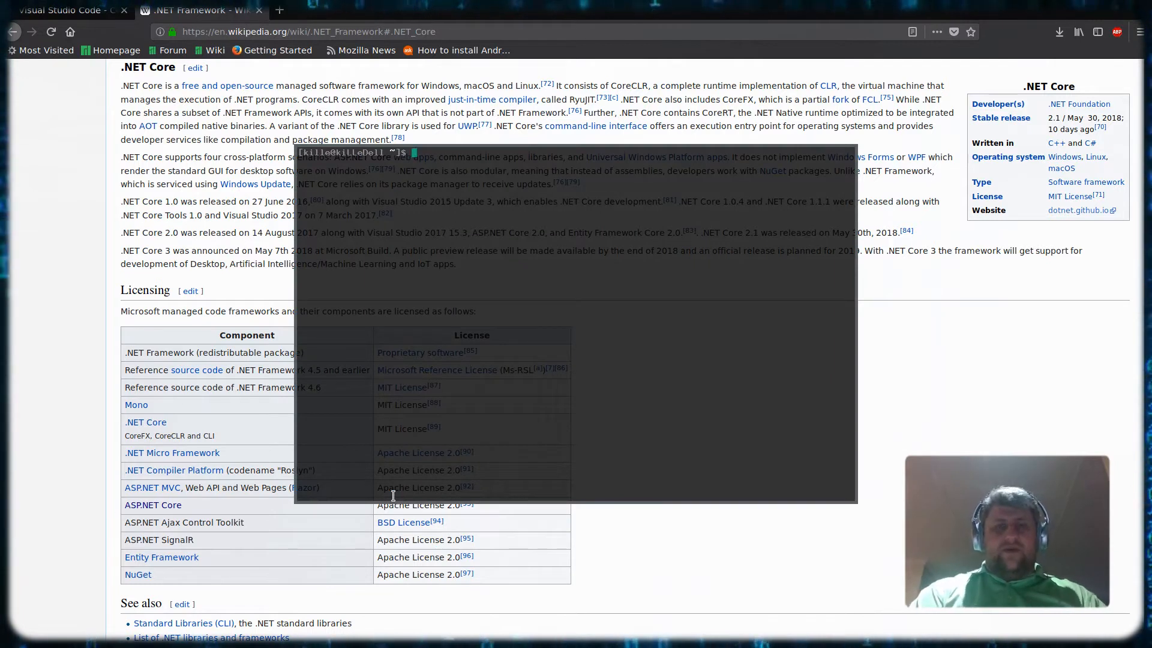
Run sudo pacman -S dotnet-sdk-2.1 and answer n when told the package is already up to date.
text(sudo)
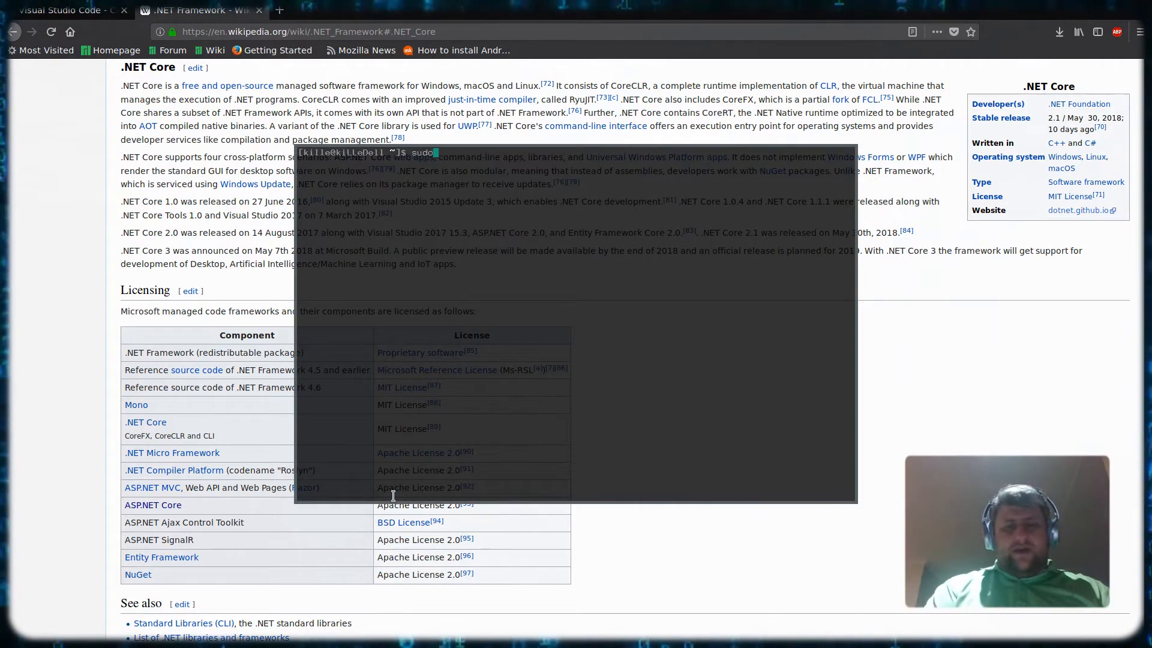
text(pacman -S)
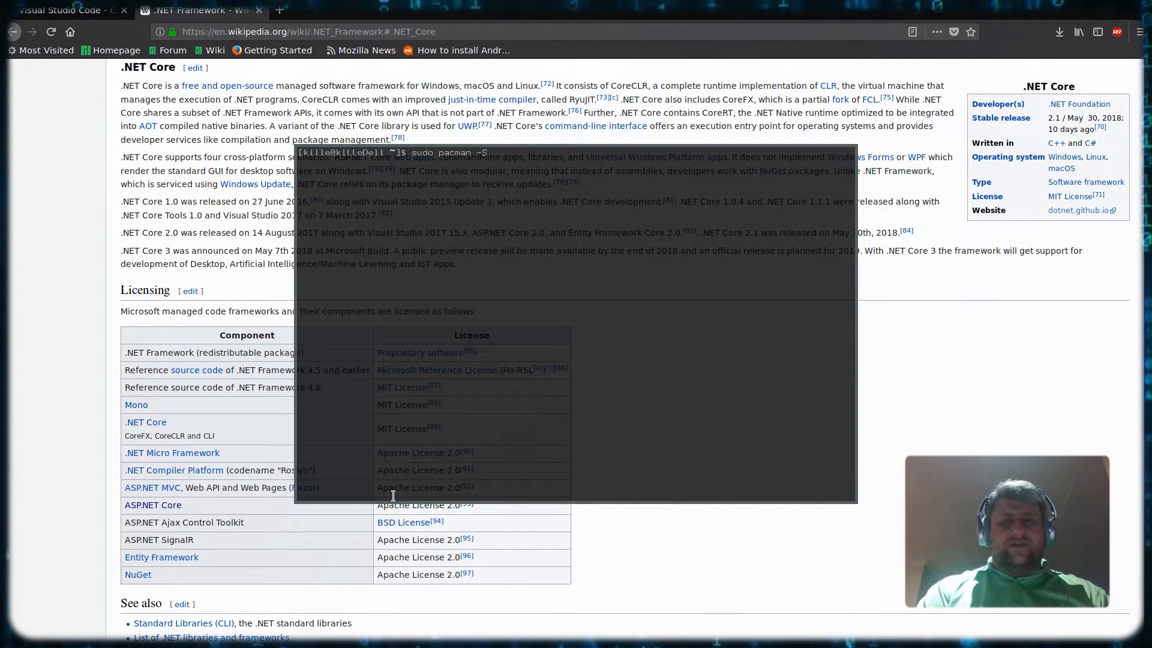
text(dotnet-sdk-2.1)
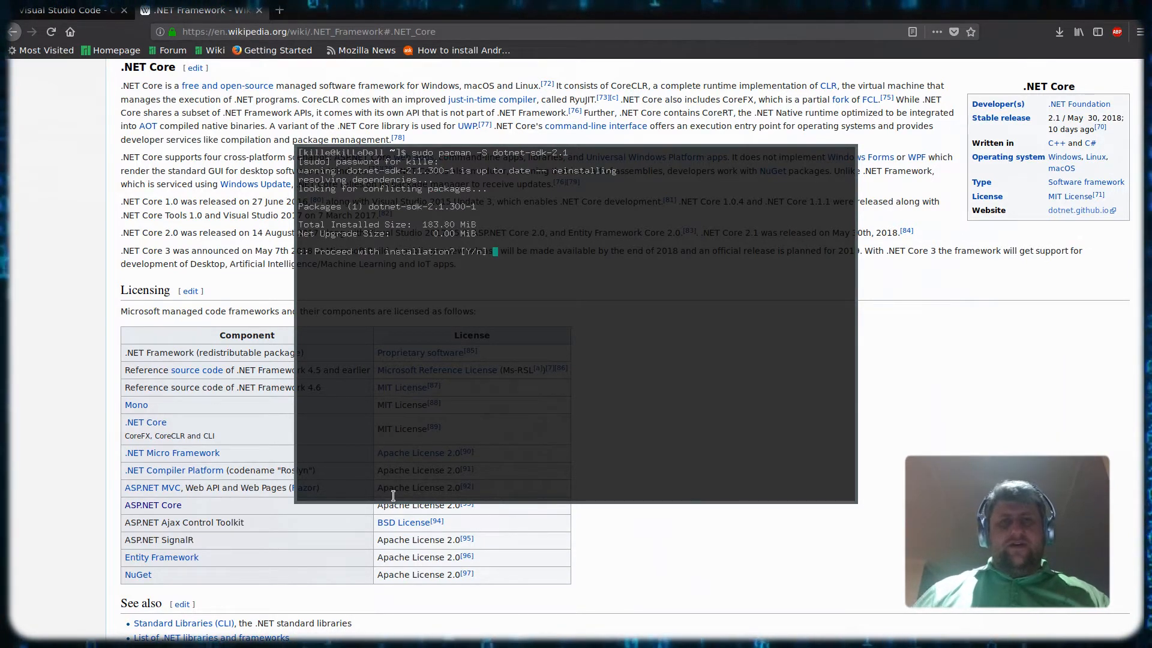
text(n)
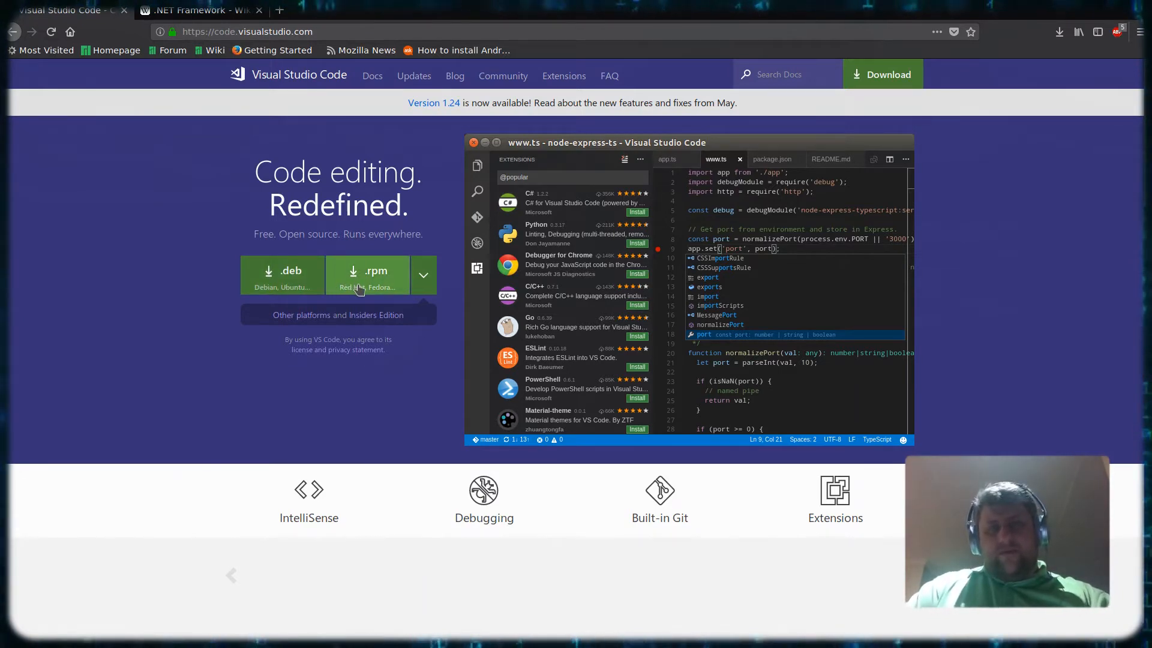
mouse_move(449, 271)
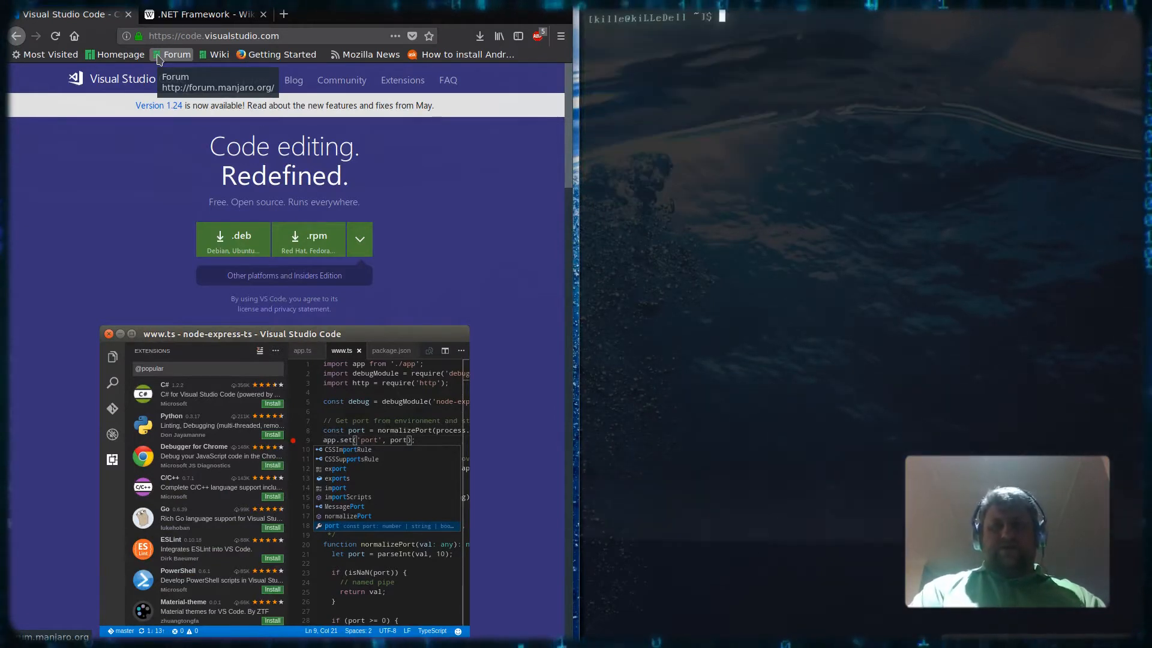
Search the AUR with yaourt visual studio code and select result 1, the code package.
text(yo)
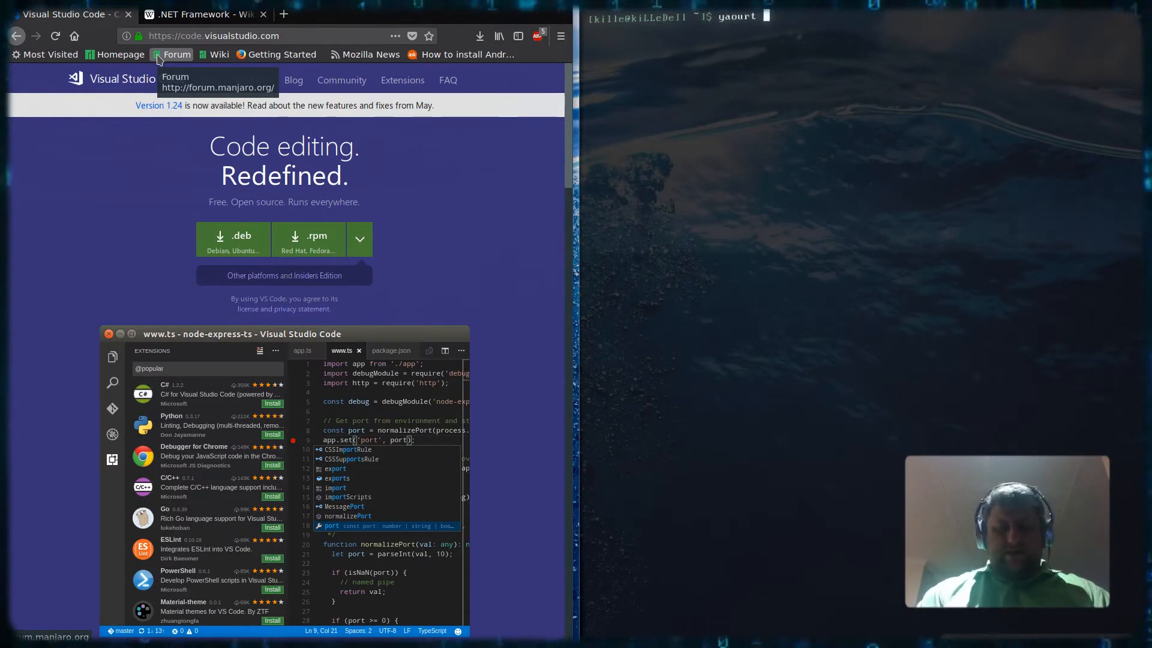
text(visual studio code)
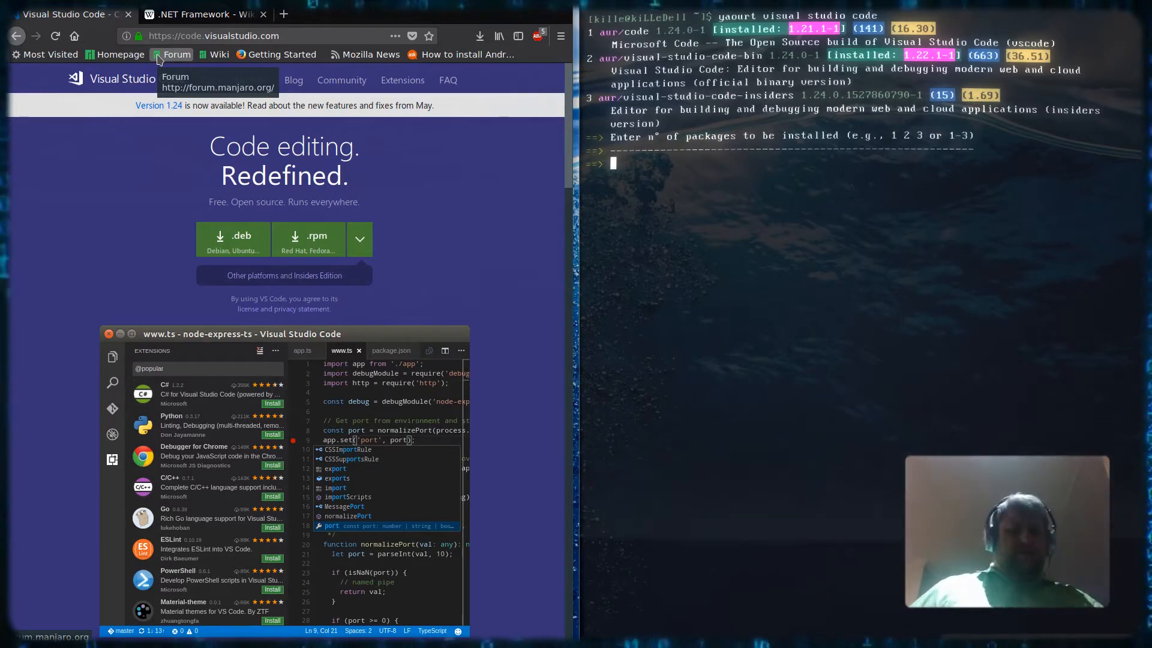
text(1)
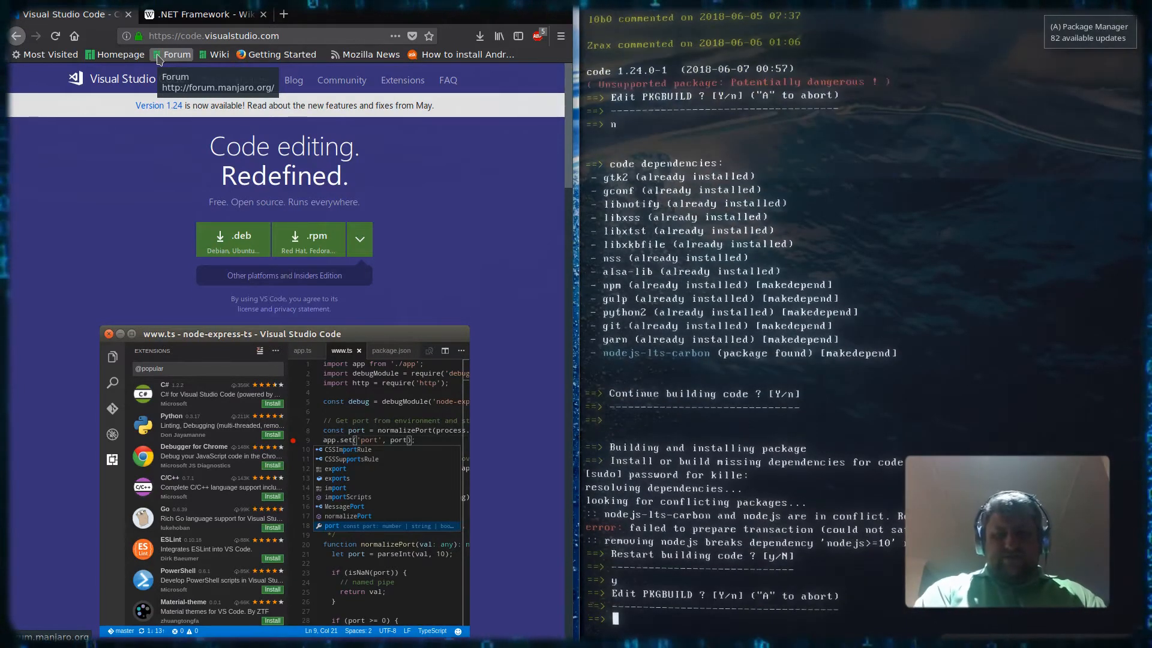
Decline editing the PKGBUILD and let the code package build continue past its dependency checks.
scroll(down, 3)
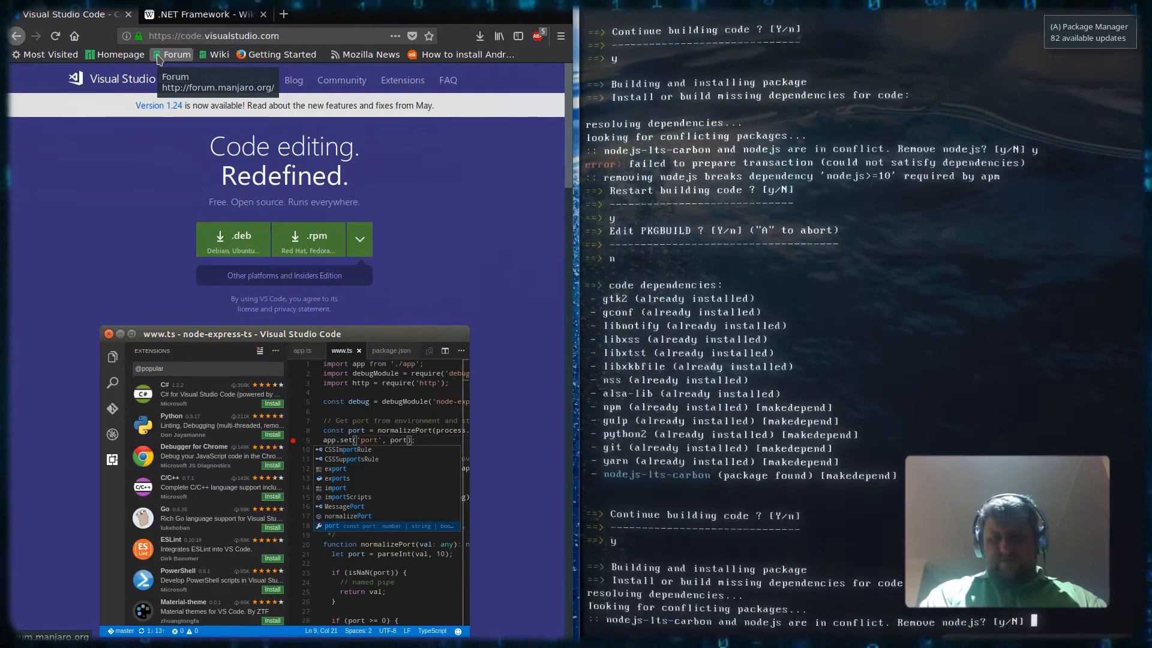
text(n)
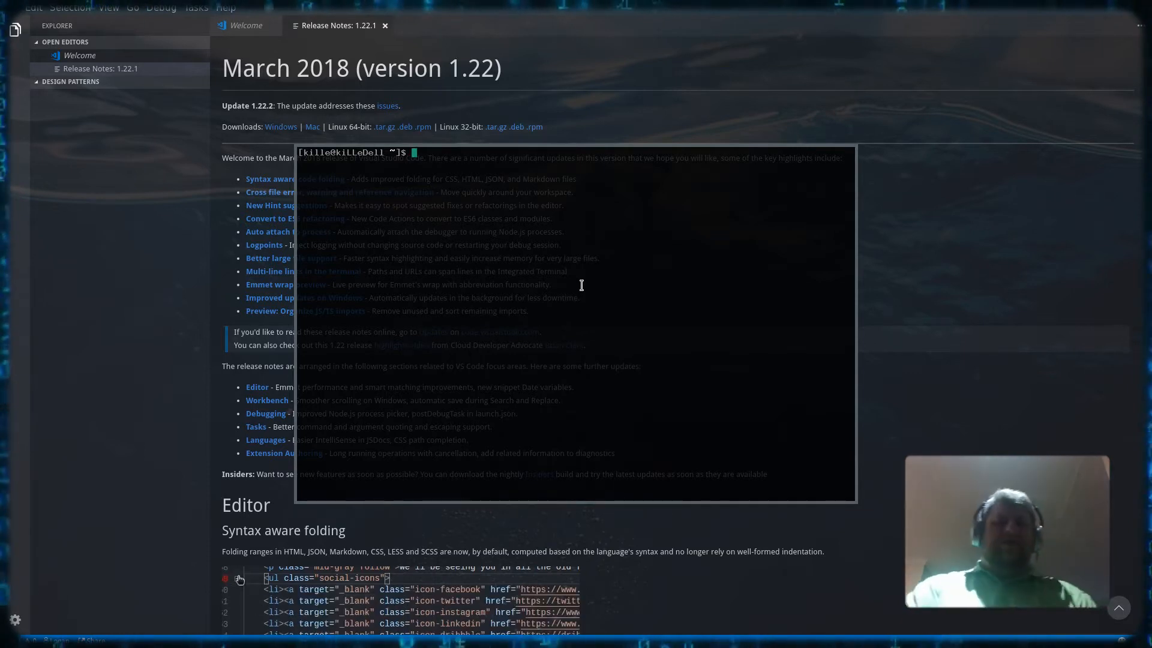
Create a helloworld folder with mkdir and change into it.
text(mkdir)
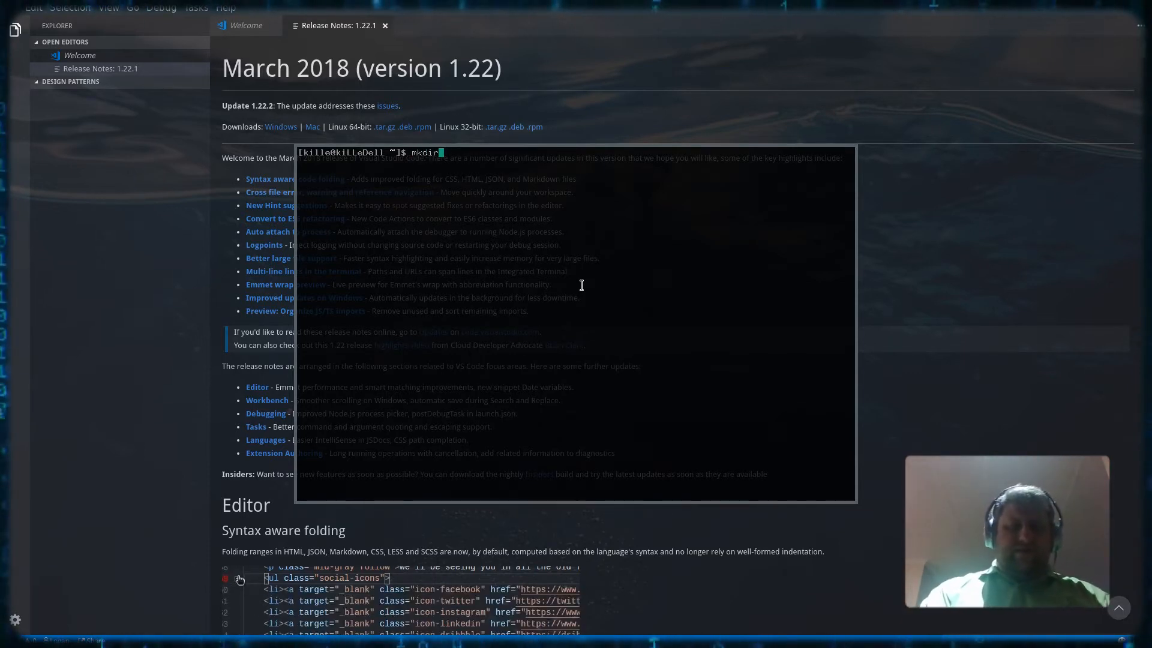
text(helloword)
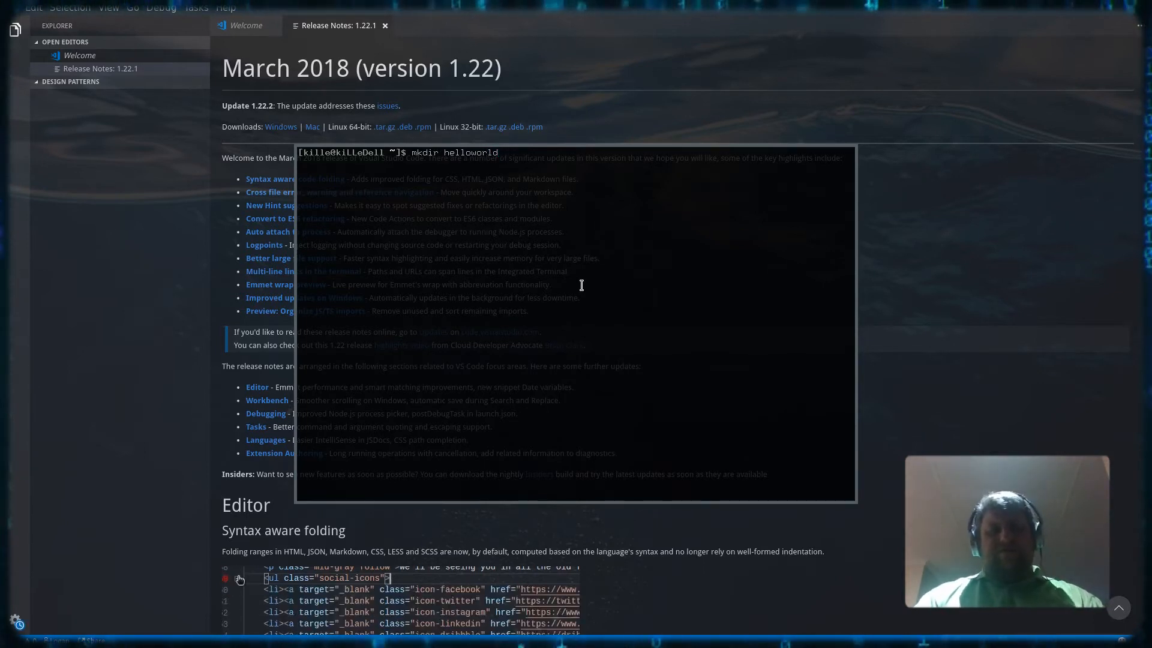
text(cd he)
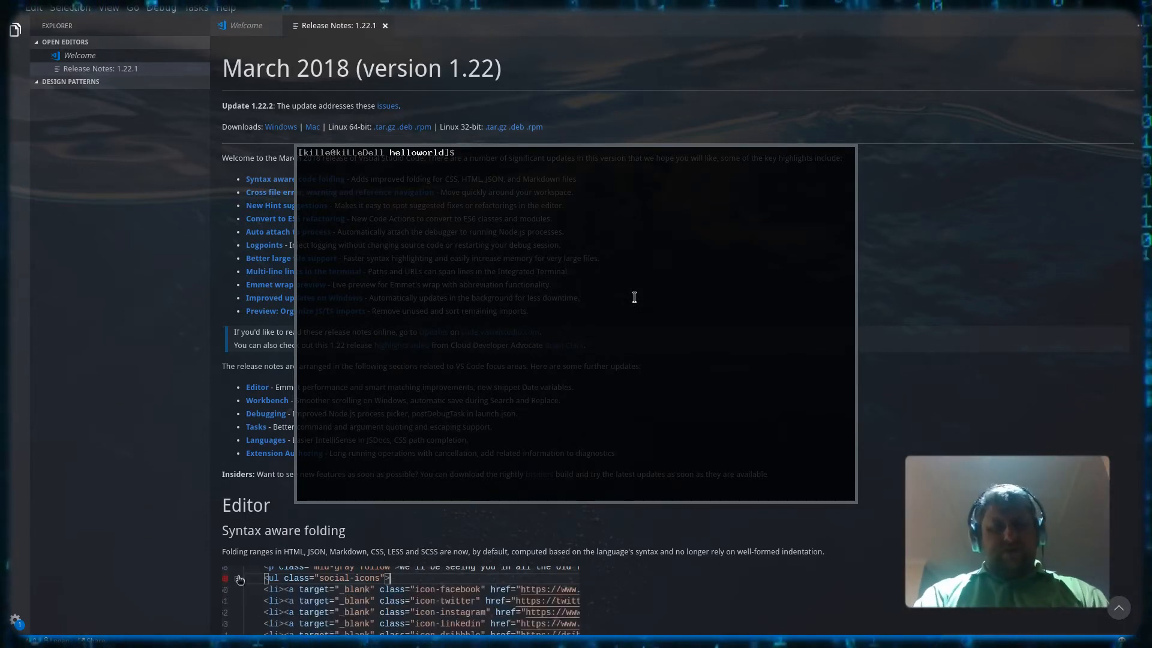
Create a console project with dotnet new console -o "HelloWorld" and check the dotnet version.
text(dotnet new conso)
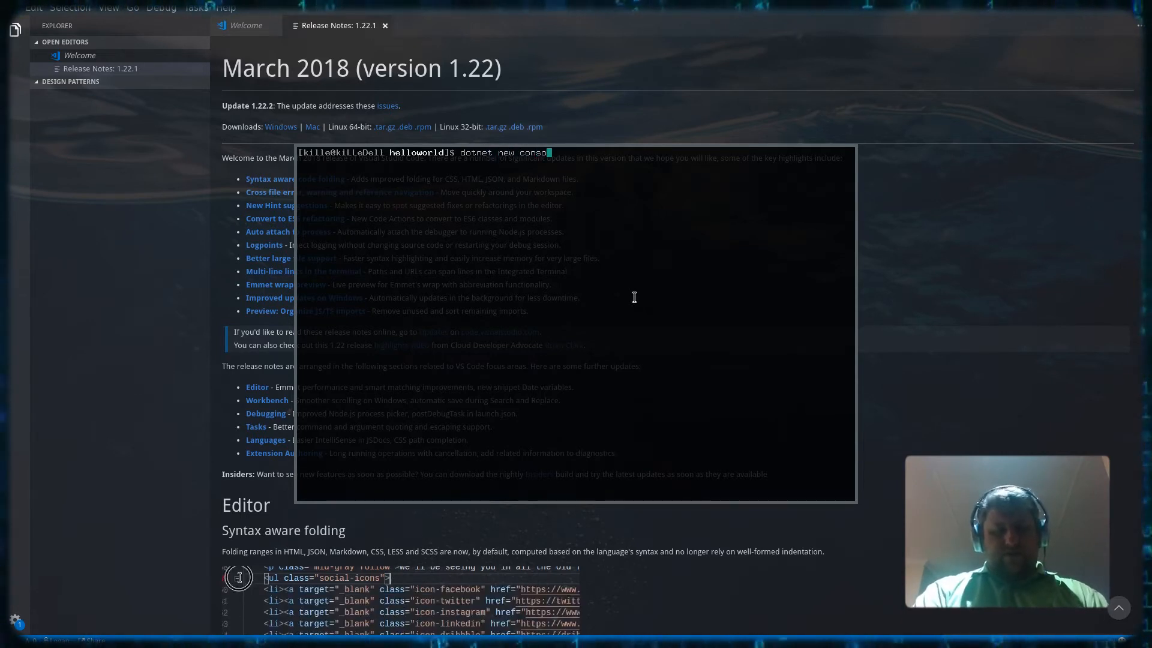
text(-o)
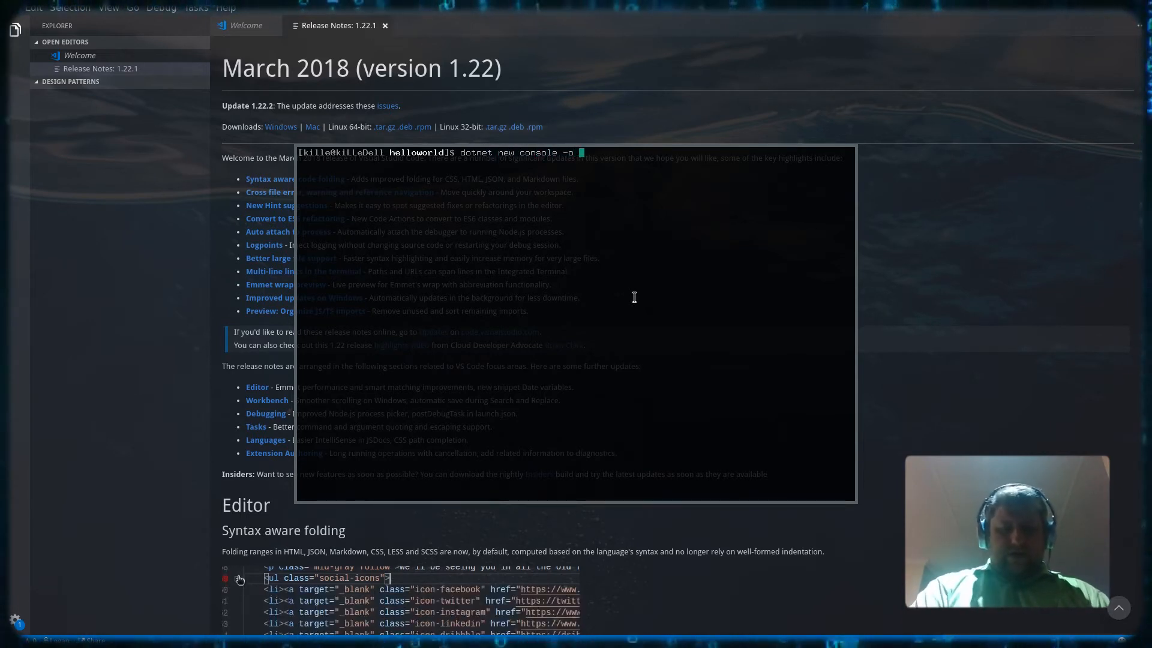
text("He)
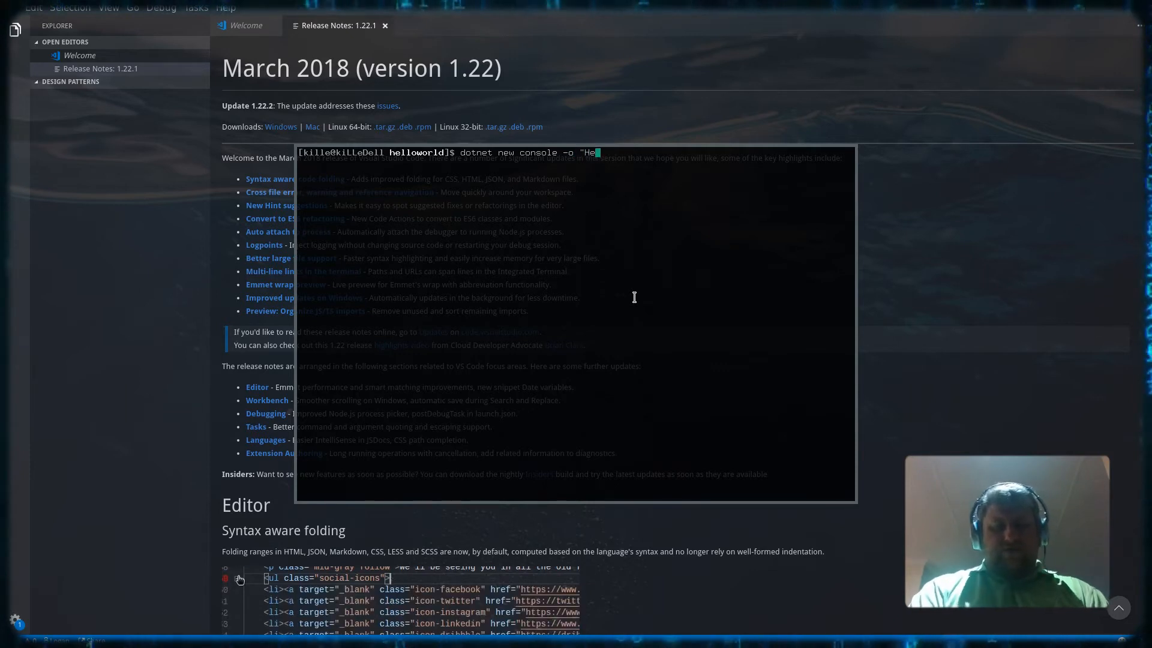
text(lloWorld)
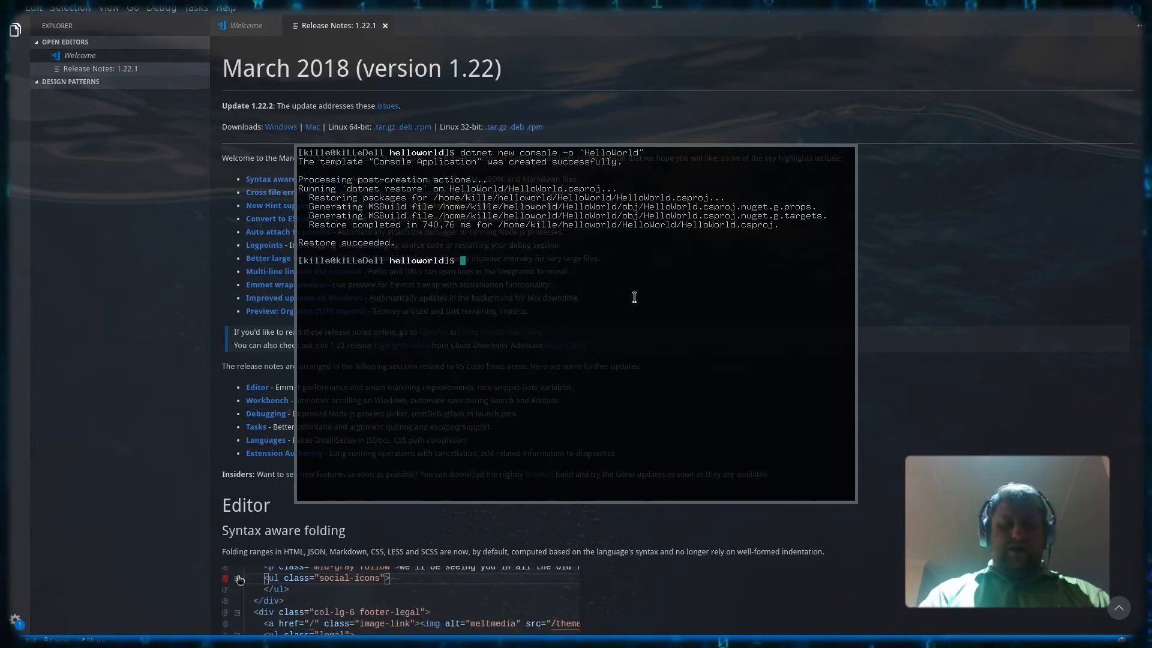
text(dotnet)
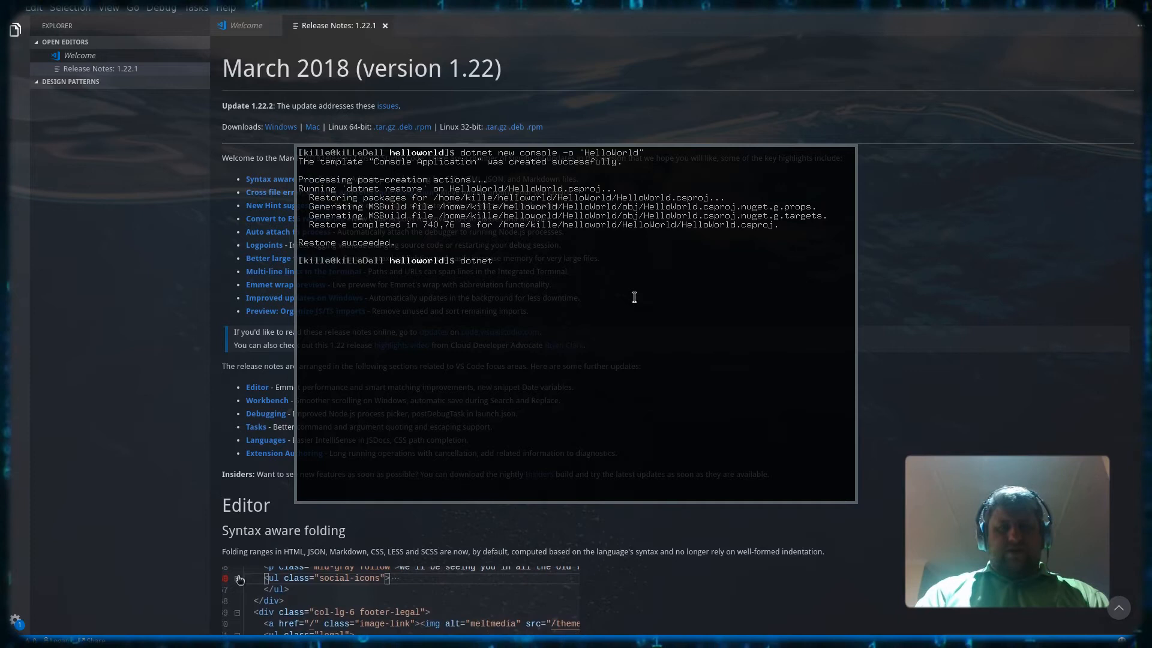
text(--v)
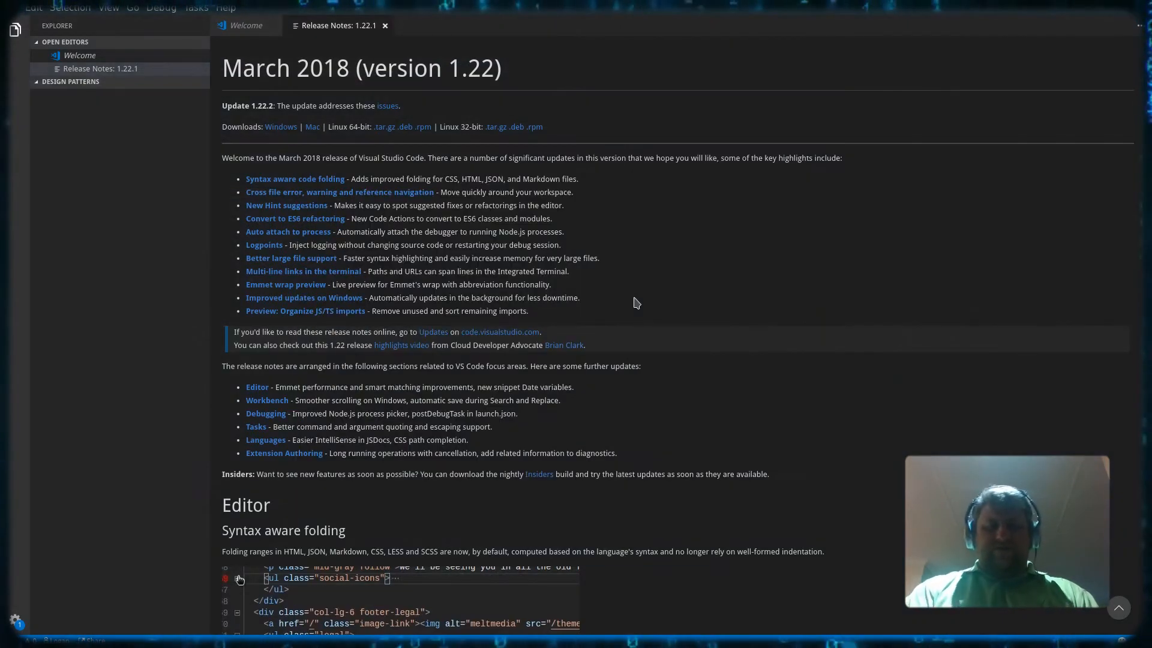
mouse_move(30, 46)
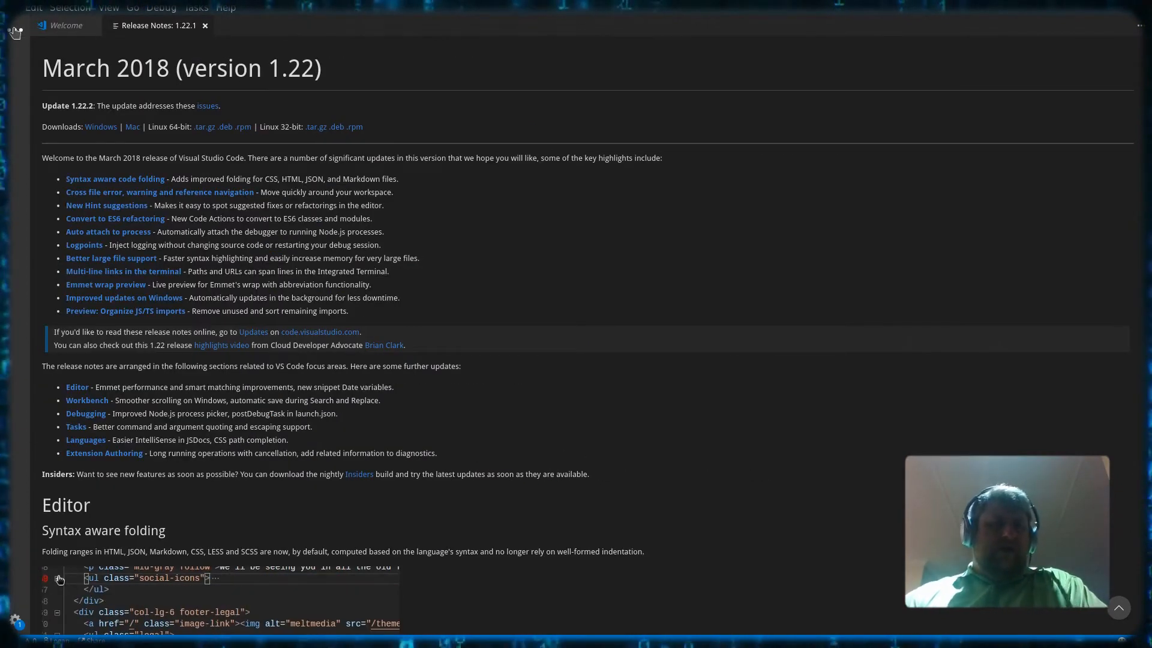
Close the release notes and open the helloworld/HelloWorld project folder via Open Folder.
click(205, 25)
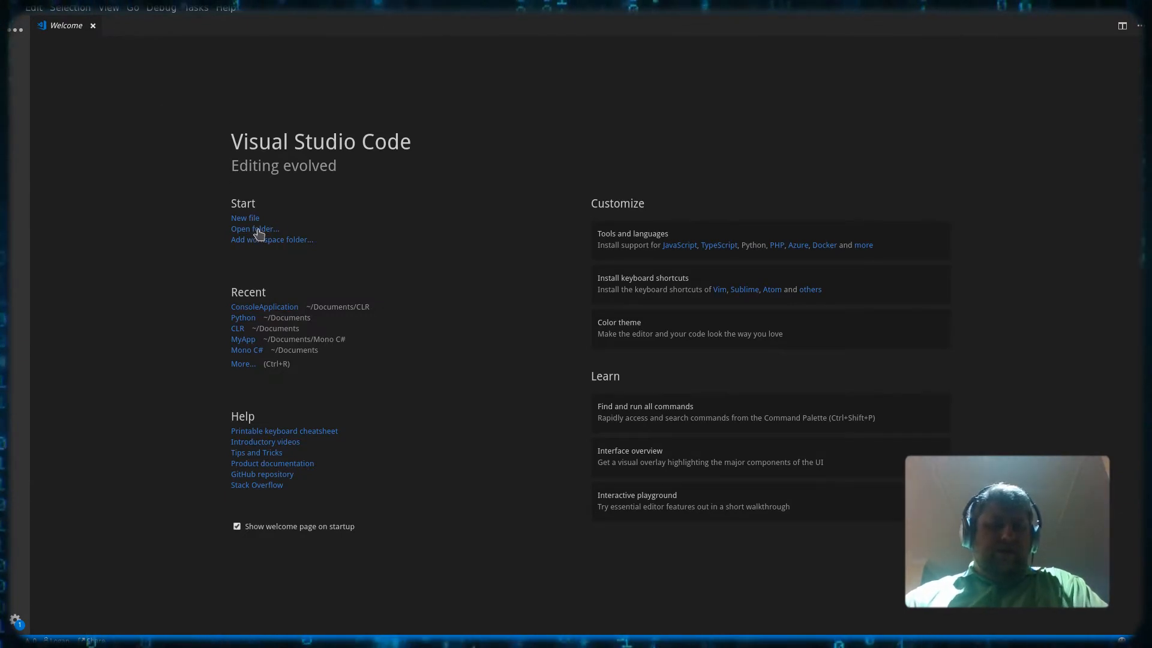
click(255, 229)
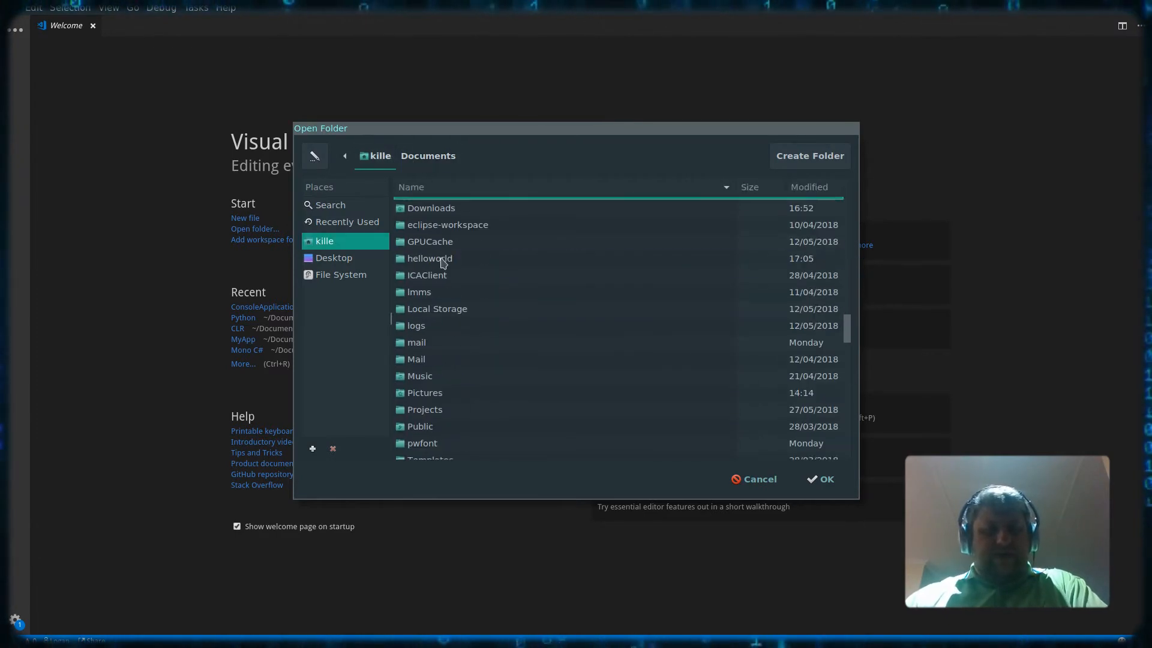
double_click(429, 258)
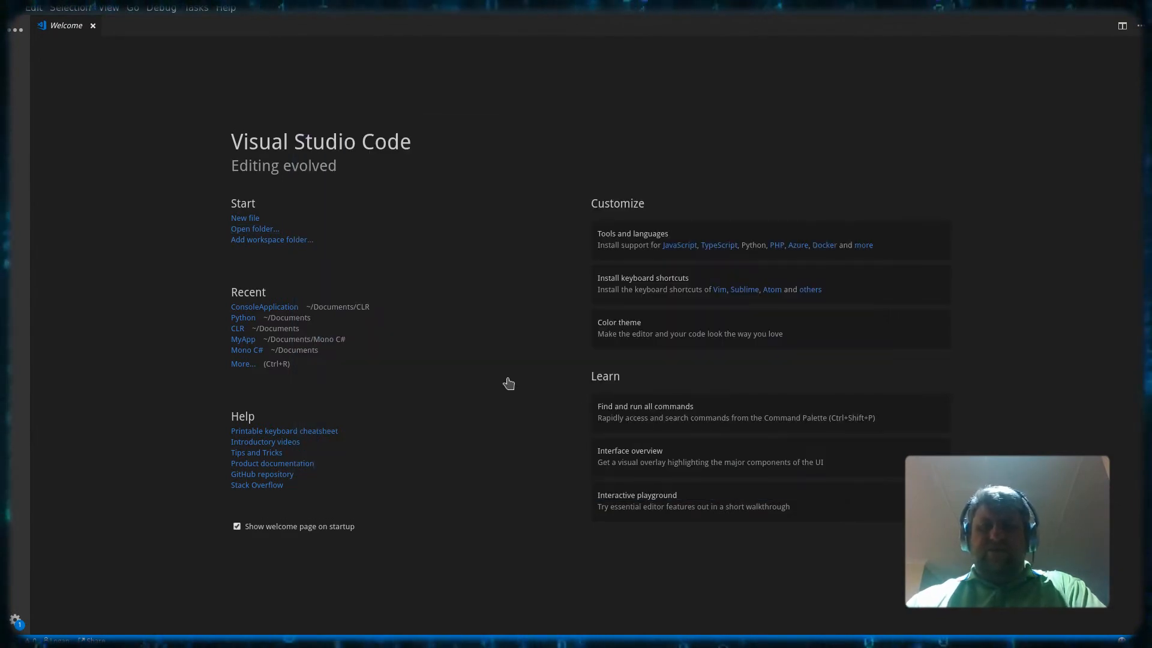
click(15, 30)
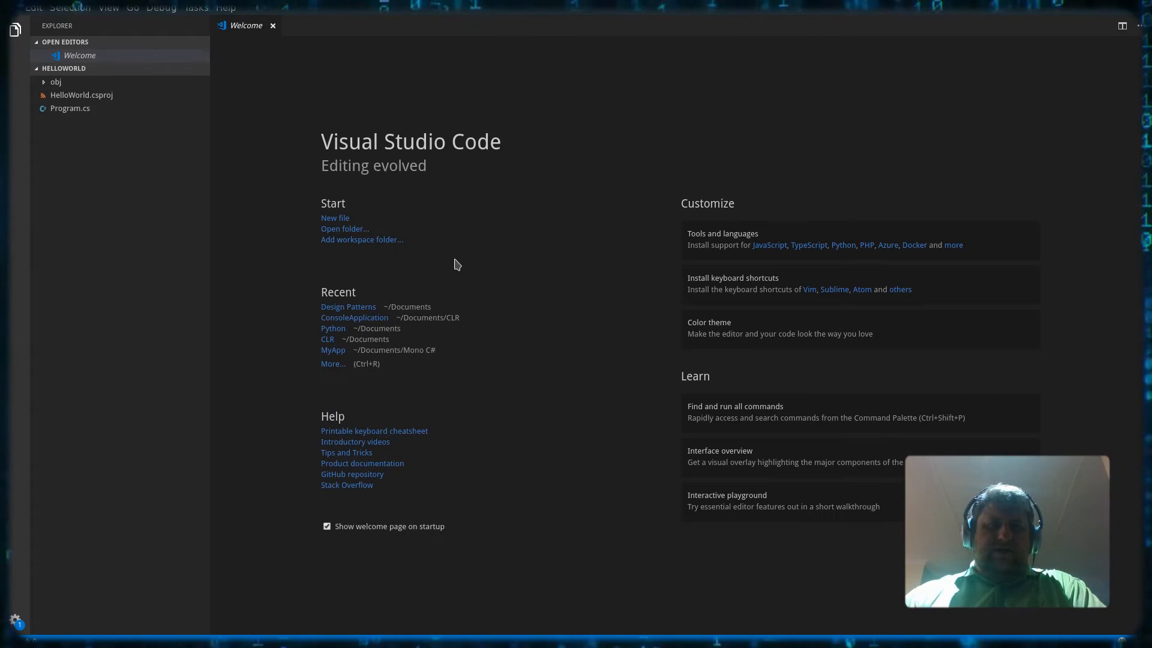
Add the required build and debug assets, inspect launch.json's program dll path, then go to tasks.json.
click(70, 108)
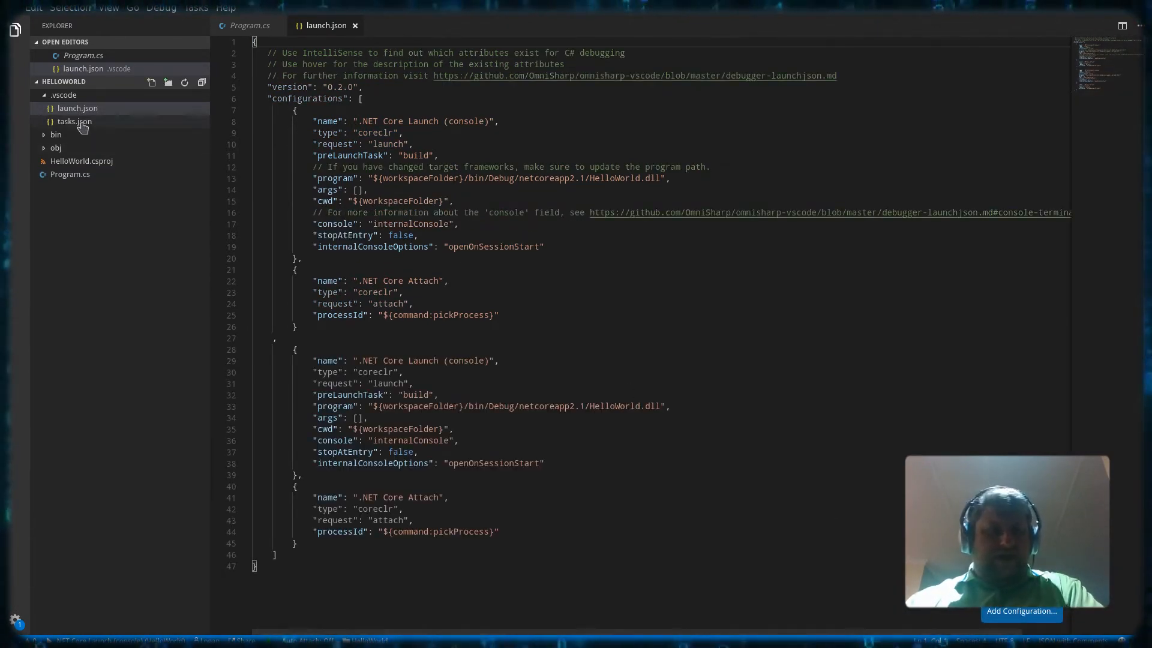
mouse_move(75, 108)
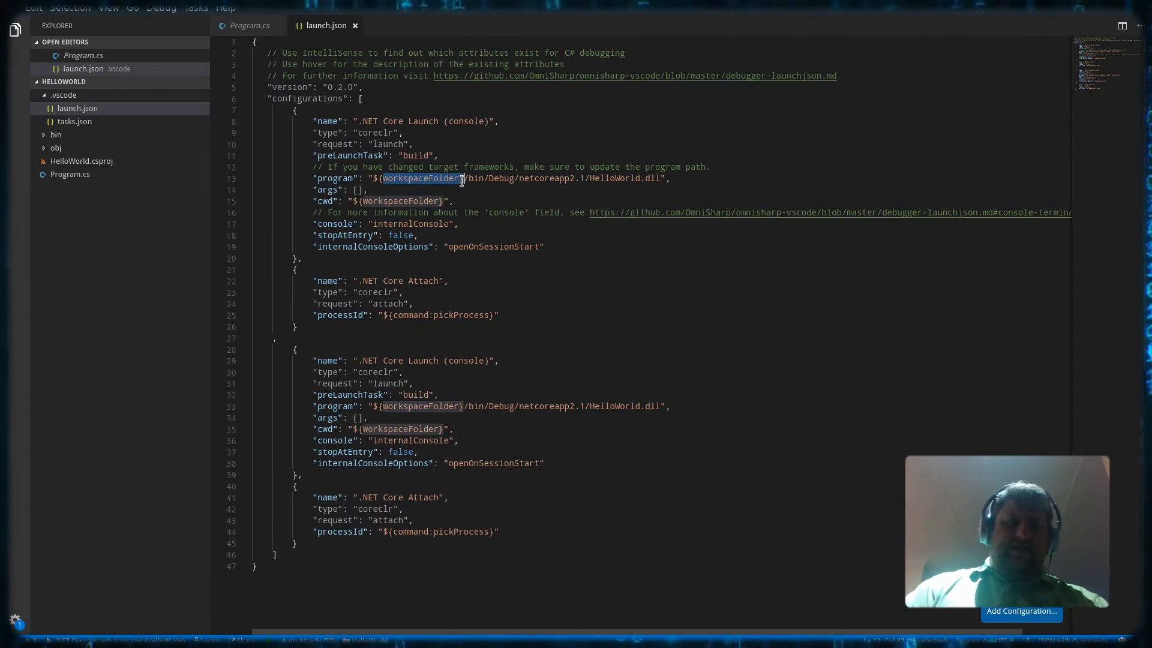
mouse_move(500, 177)
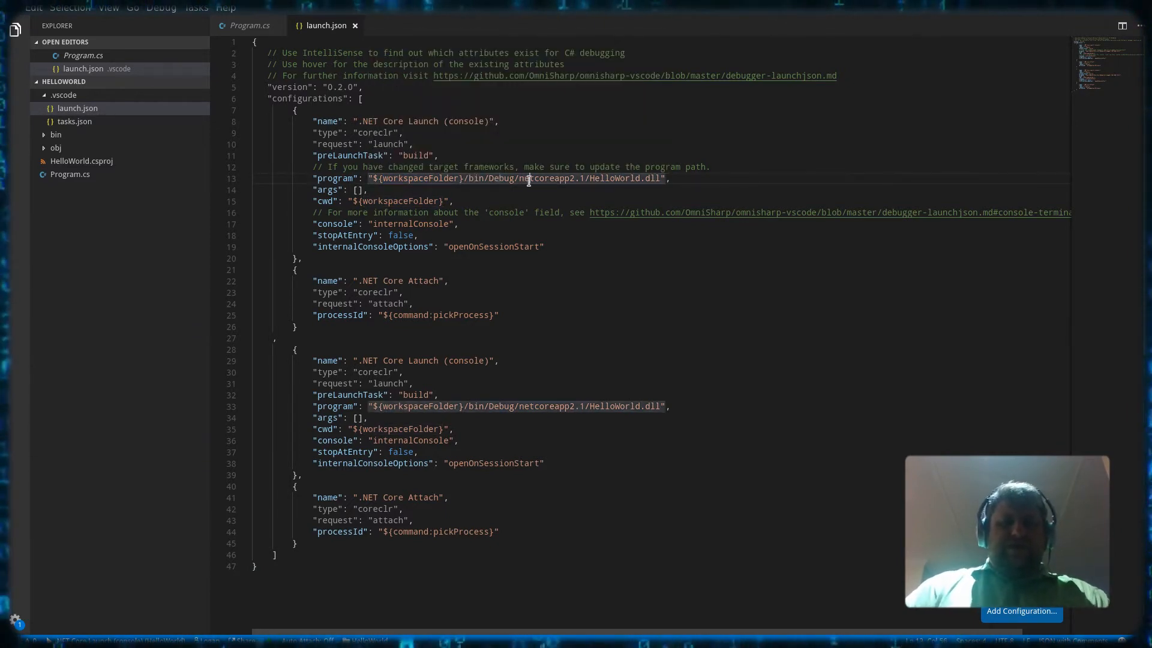
double_click(613, 178)
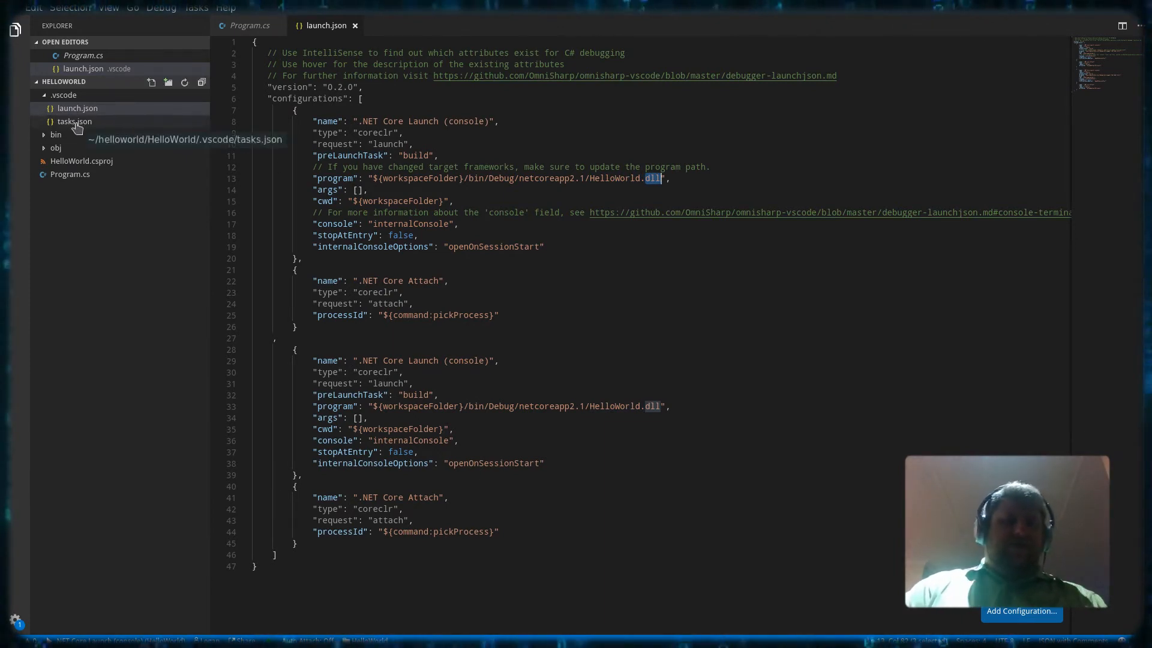
click(74, 121)
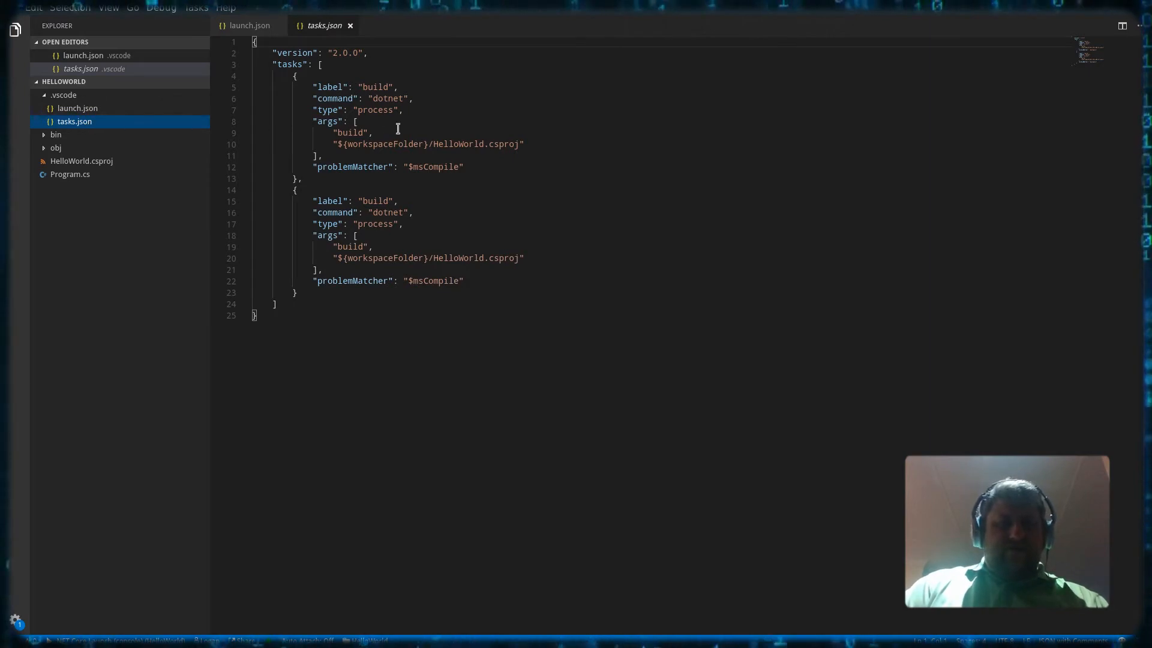
mouse_move(379, 87)
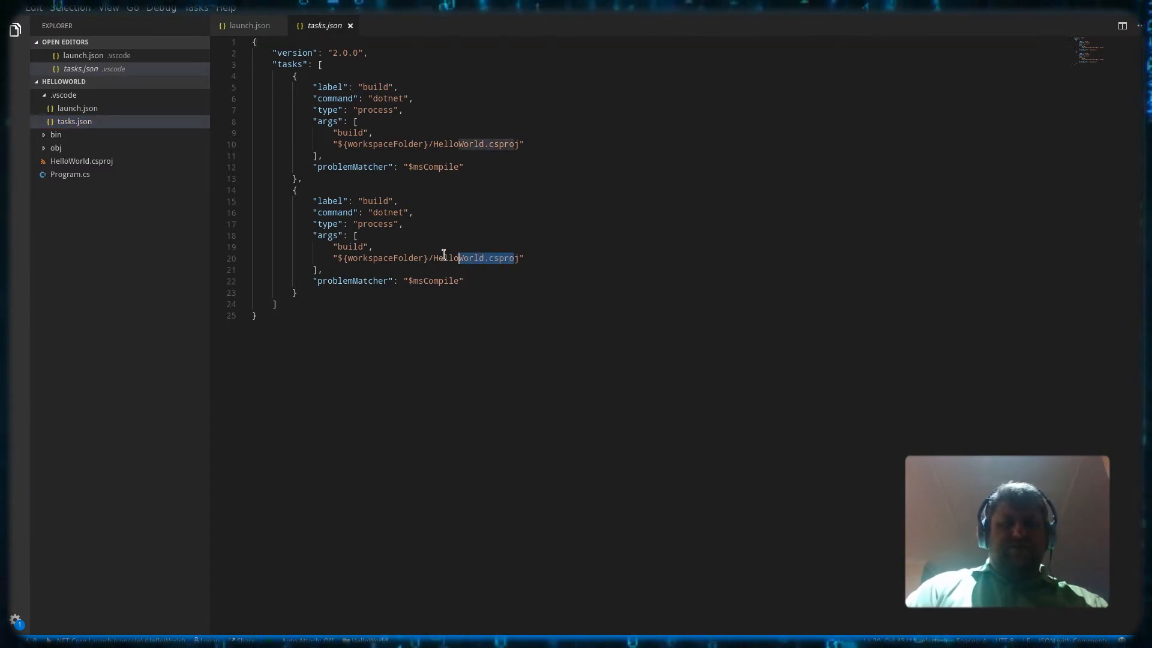
Review the launch configuration once more and close the configuration file editors.
click(249, 25)
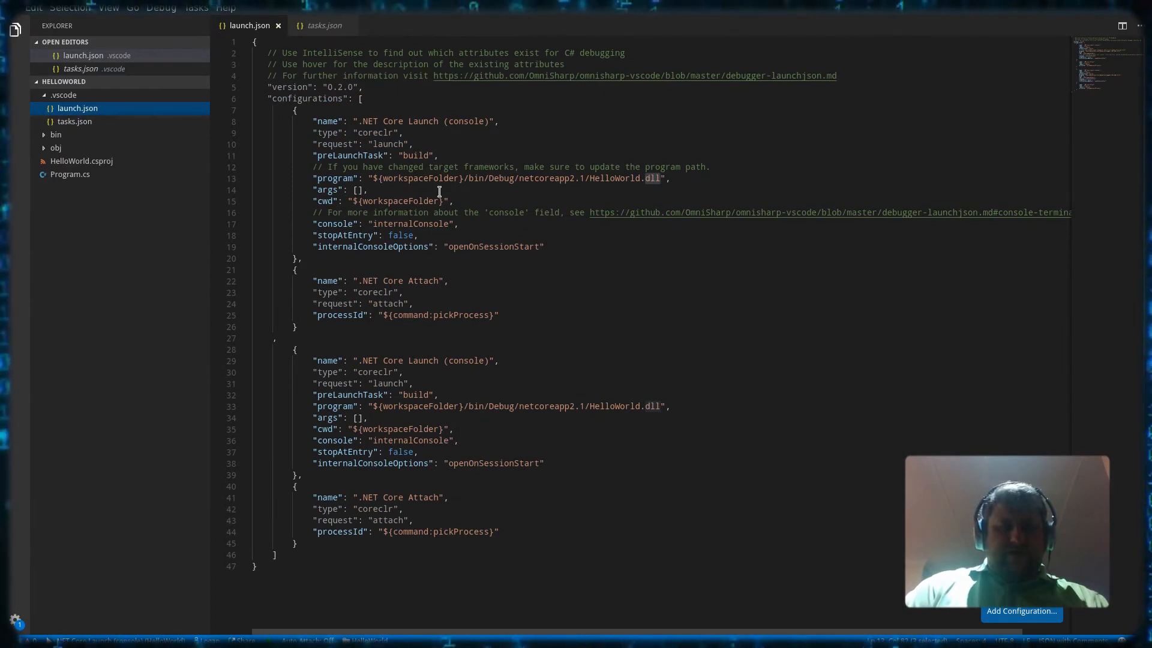
scroll(down, 3)
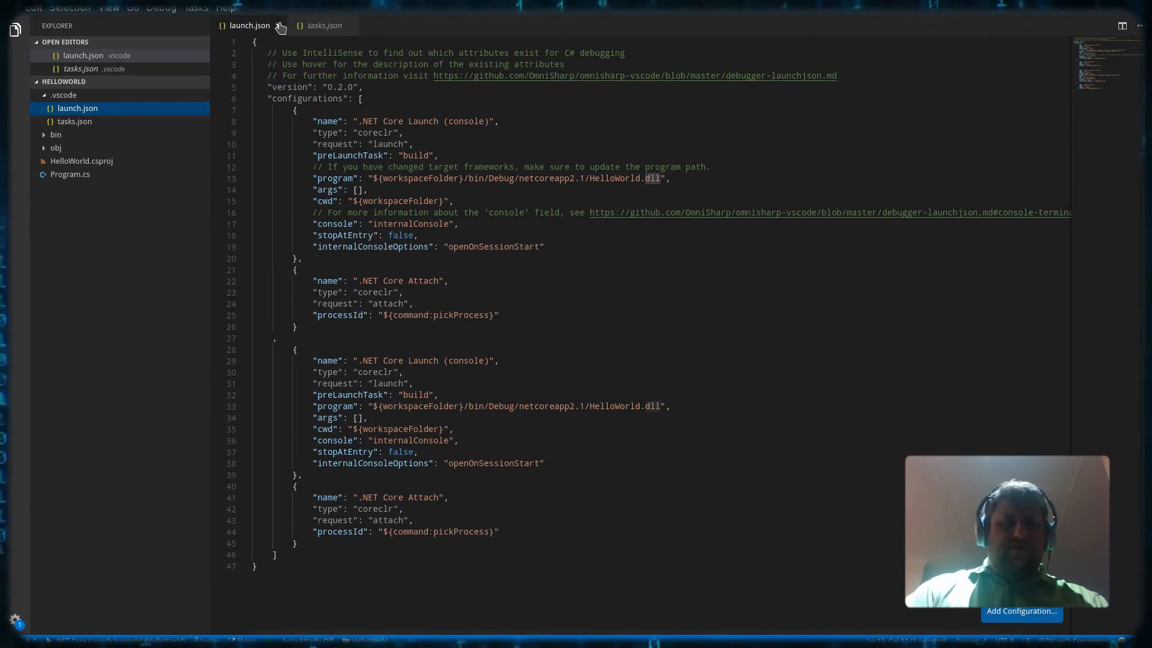
click(279, 25)
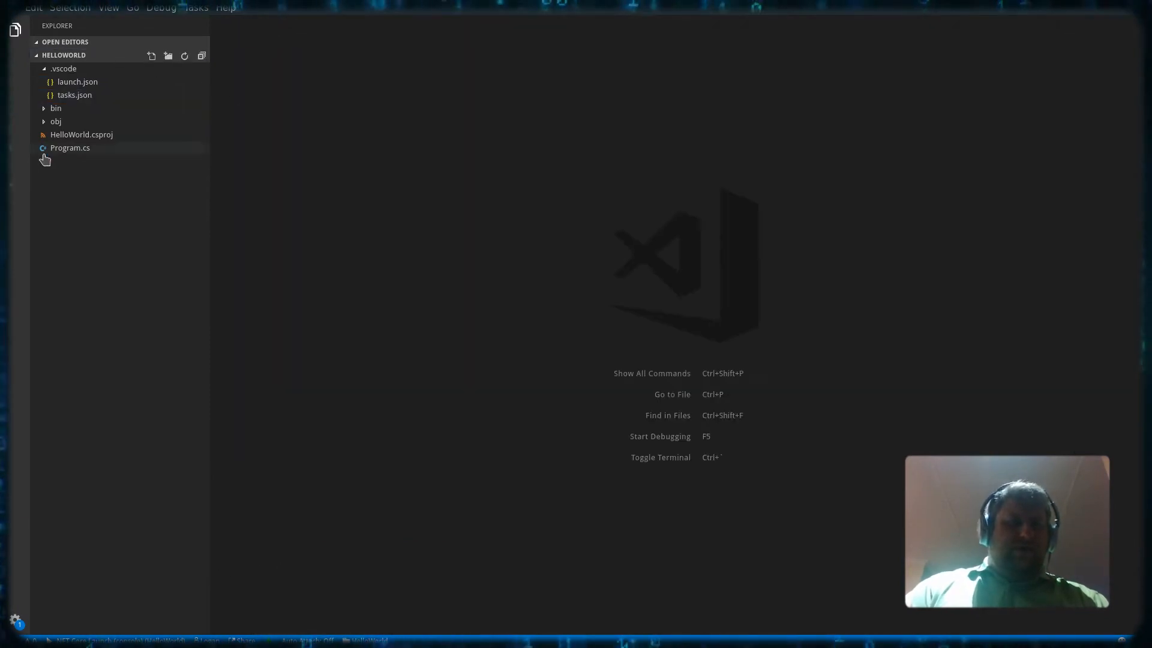
Open Program.cs, start debugging so Hello World! prints, and dismiss the finished build task output.
click(160, 7)
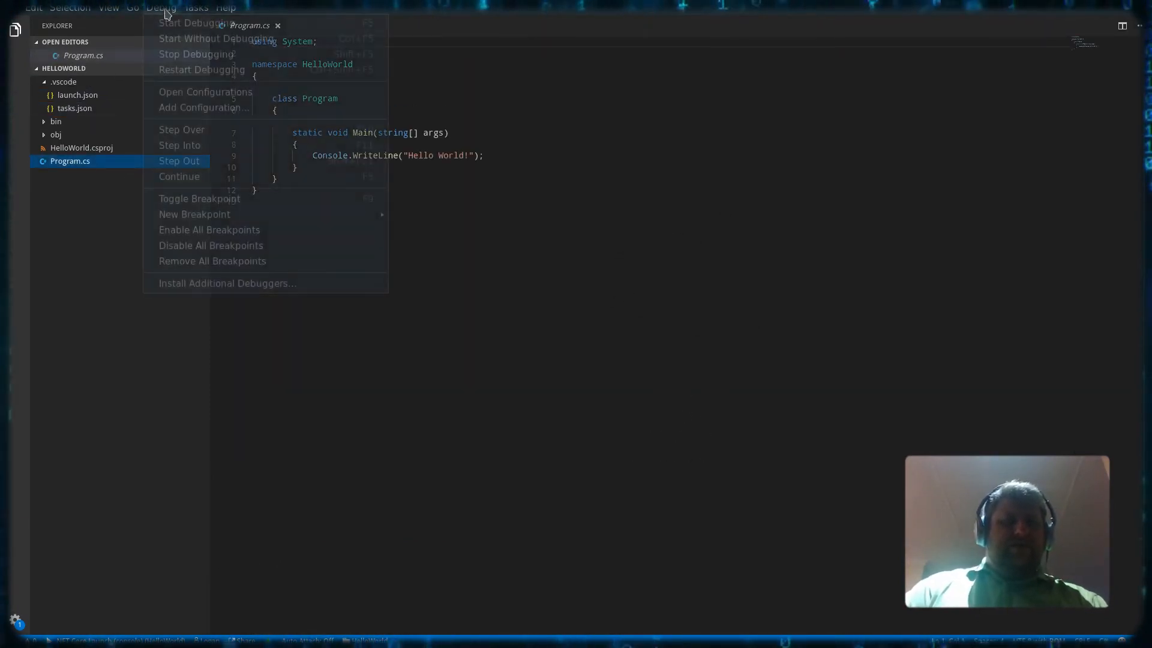
click(678, 127)
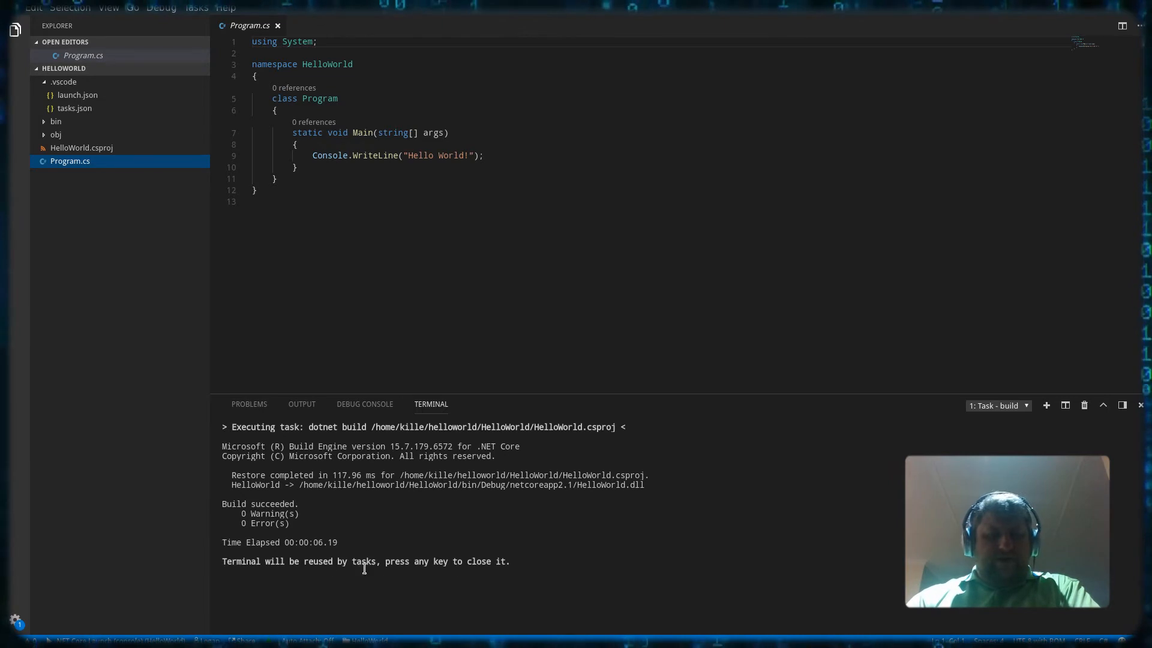
key(F5)
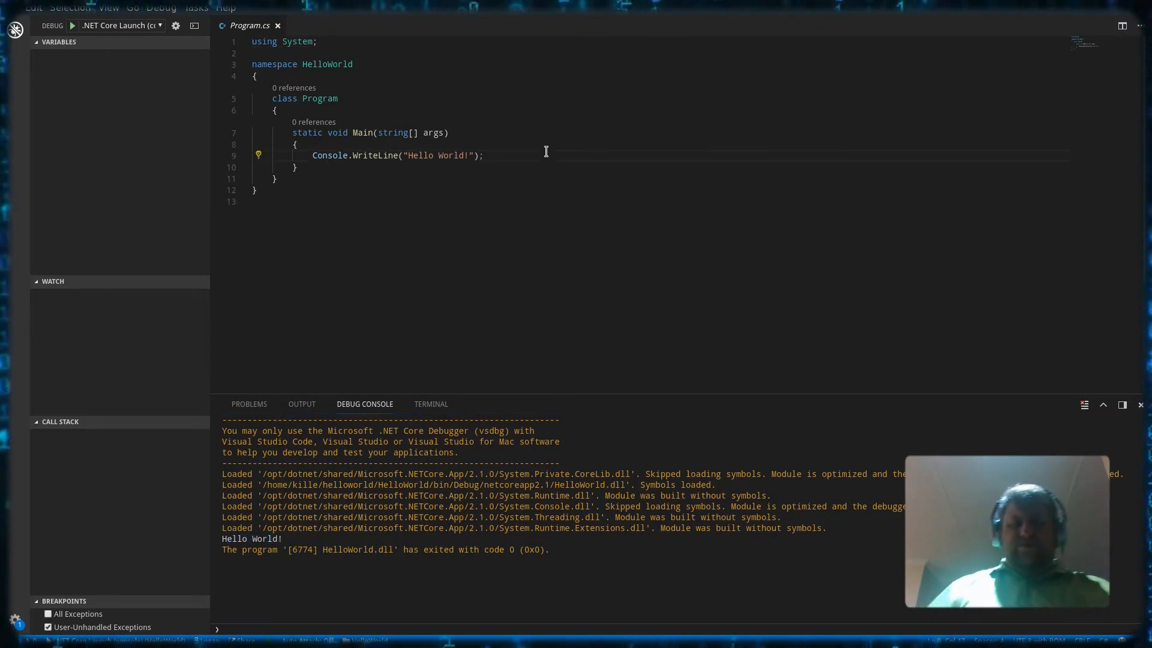
Add var str = Console.ReadLine(); to read a line of input.
text(Console)
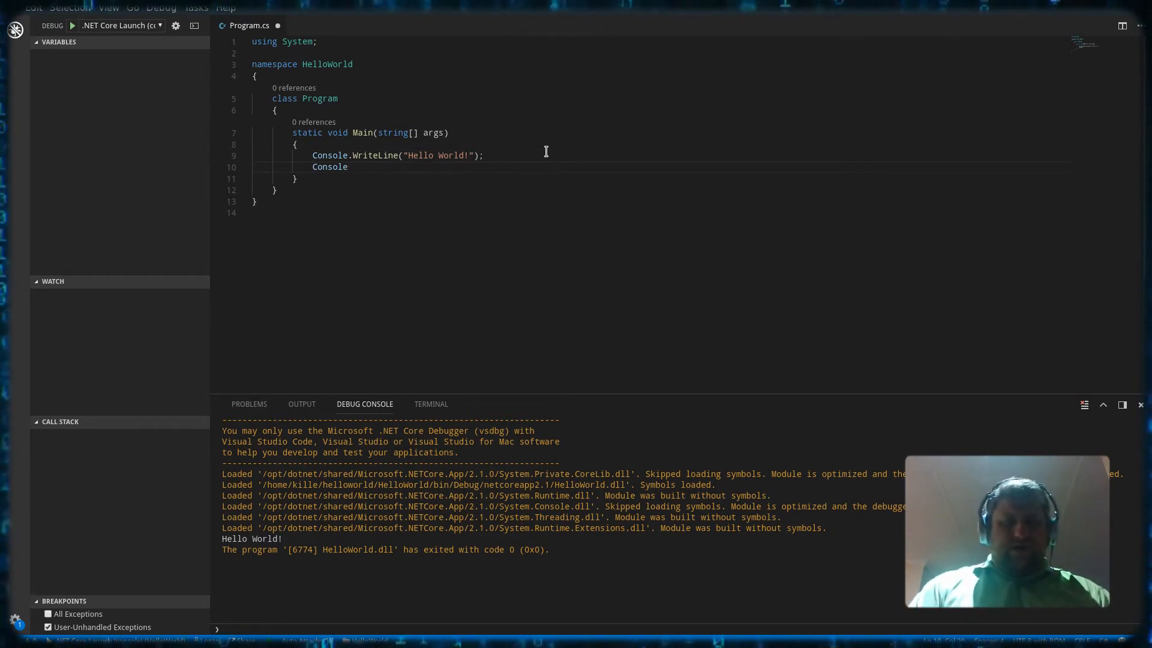
text(ReadLine()
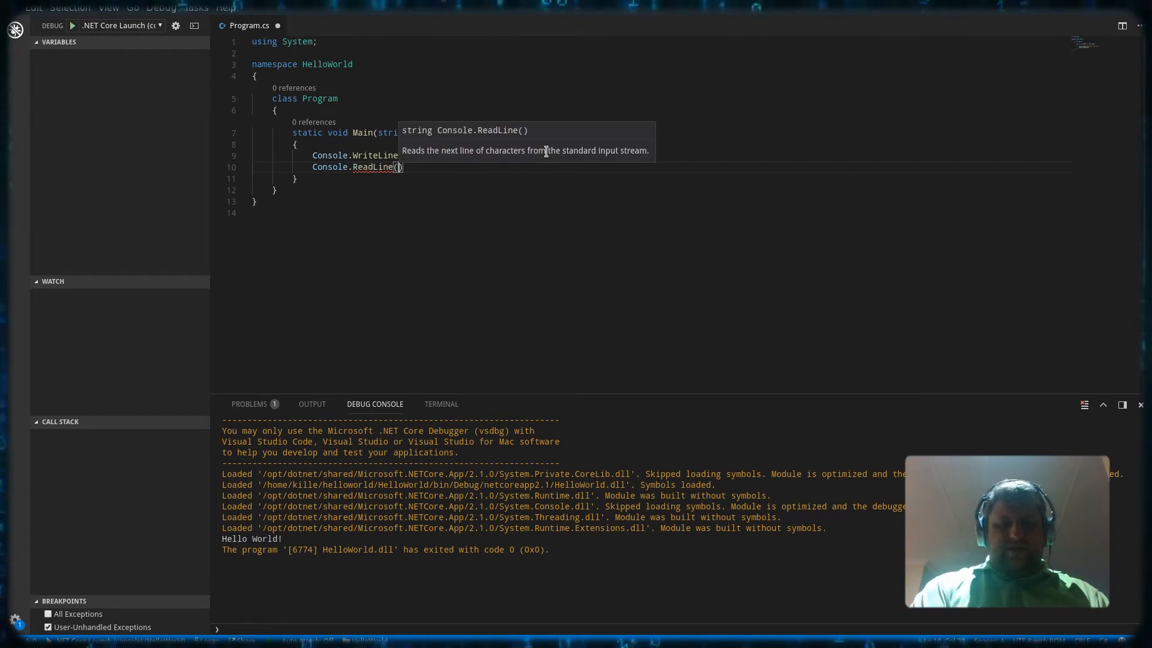
text(")
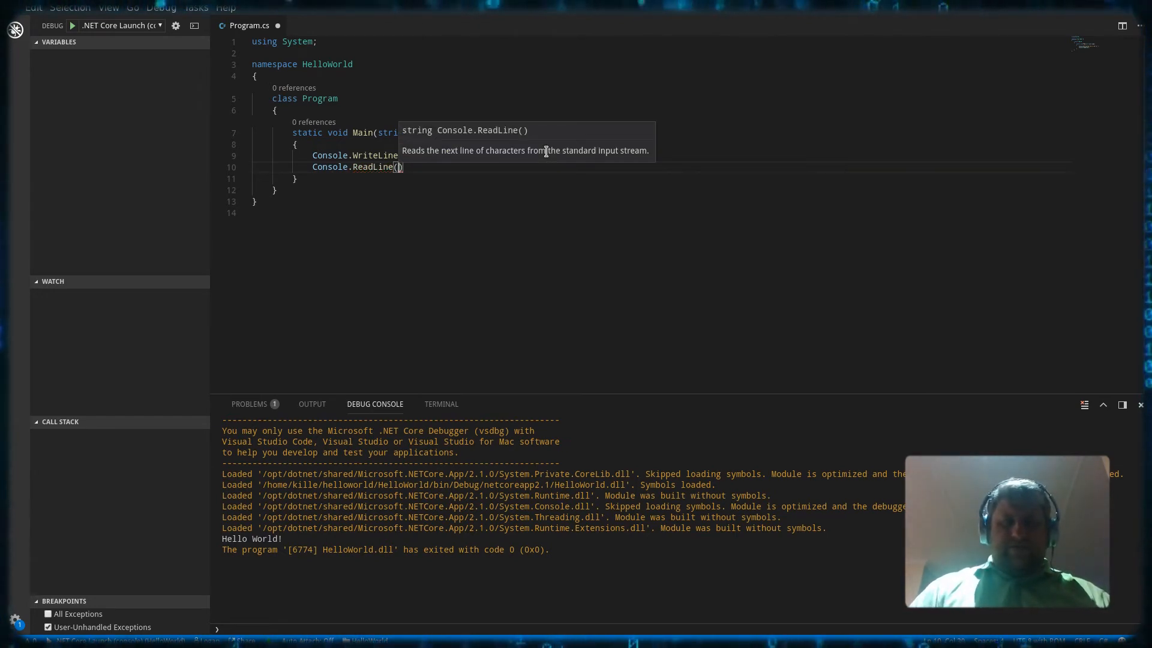
text(var s)
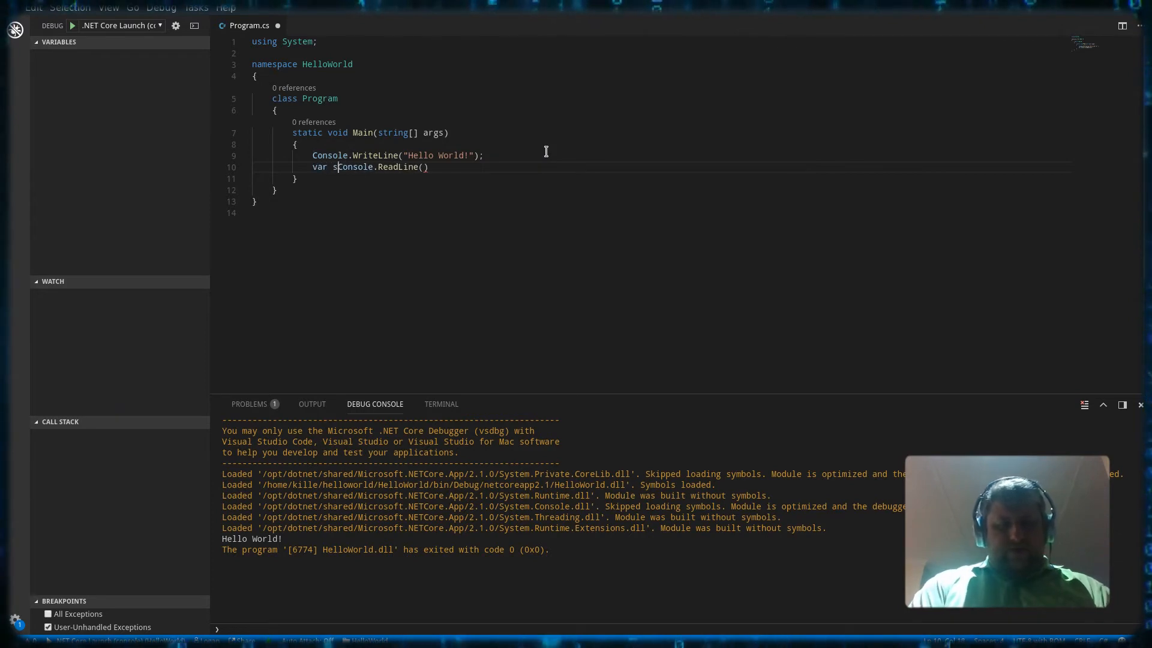
text(trring =)
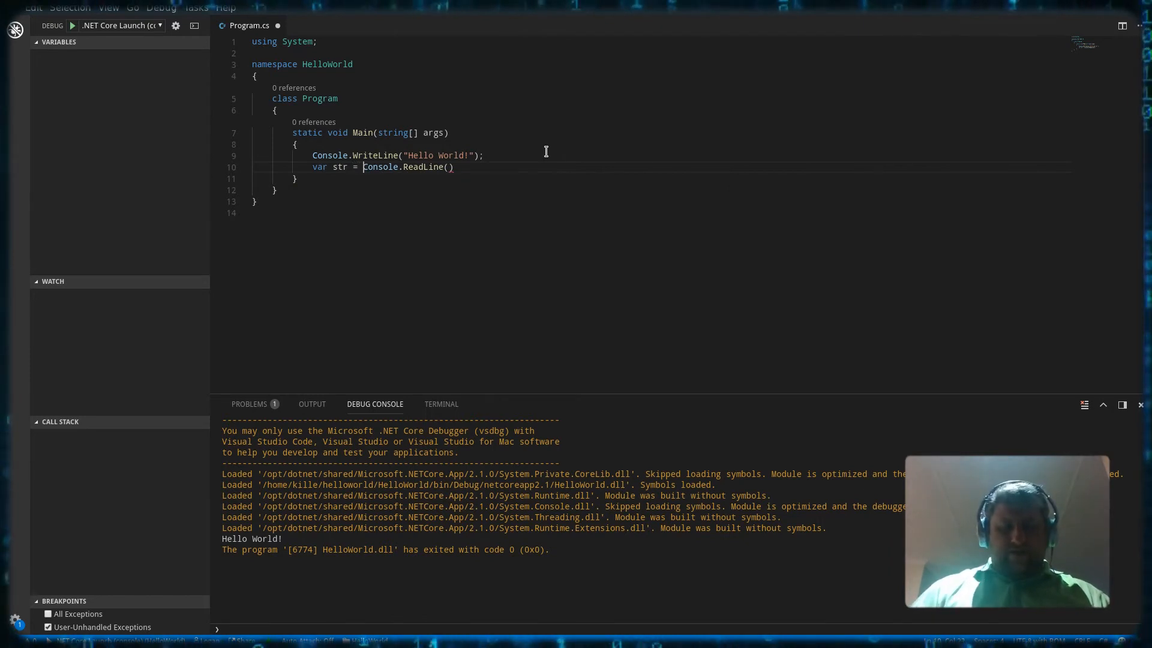
text(;)
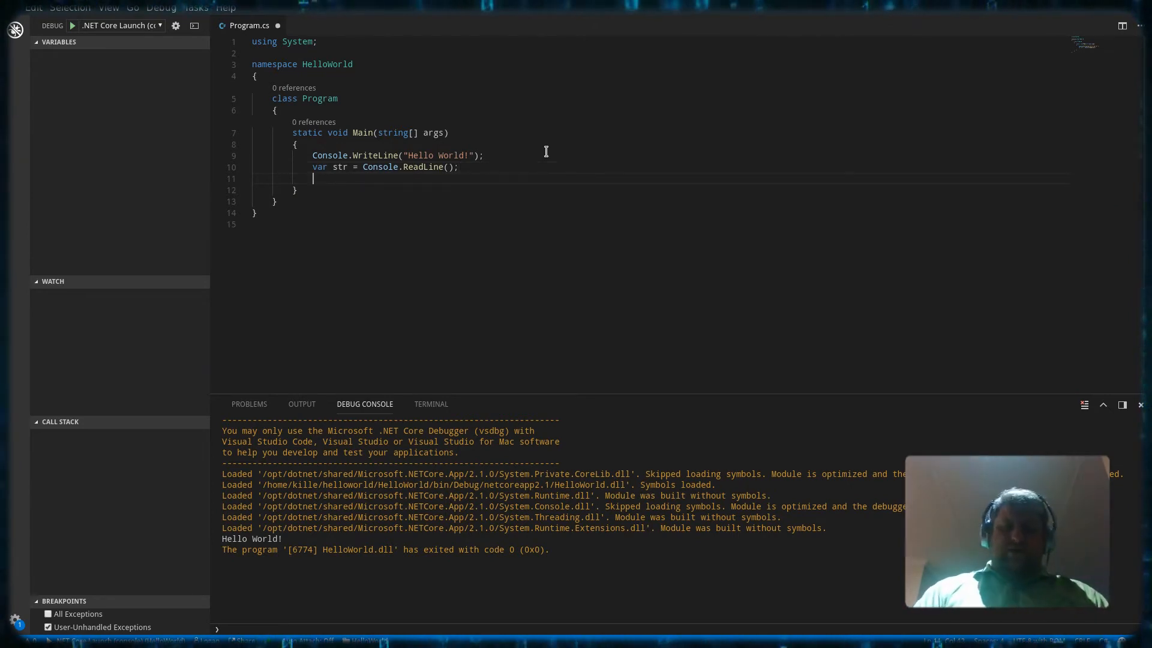
Add Console.WriteLine(str); to echo the line and Console.ReadKey(); to wait for a key press.
text(Console)
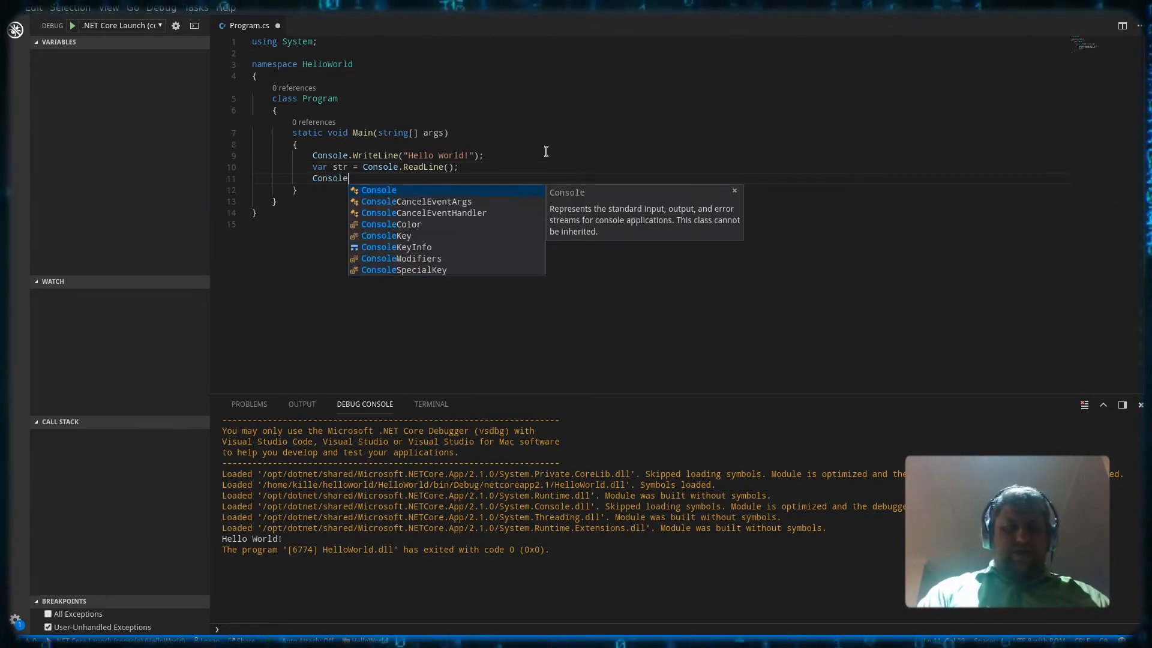
text(.WriteLine)
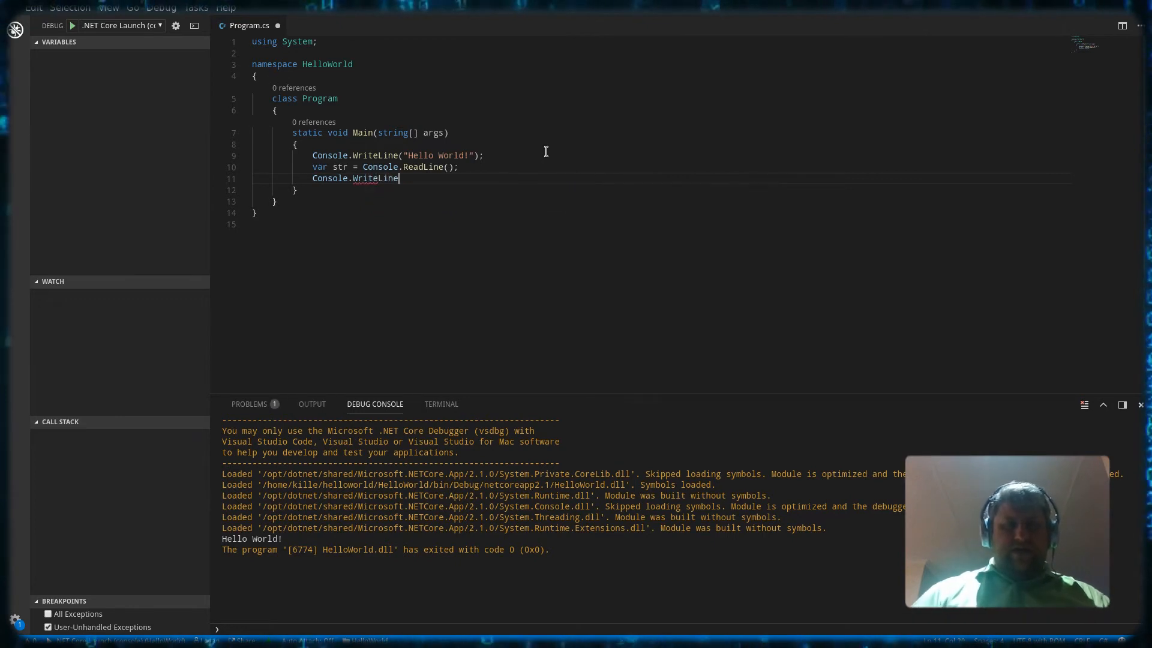
text((str)
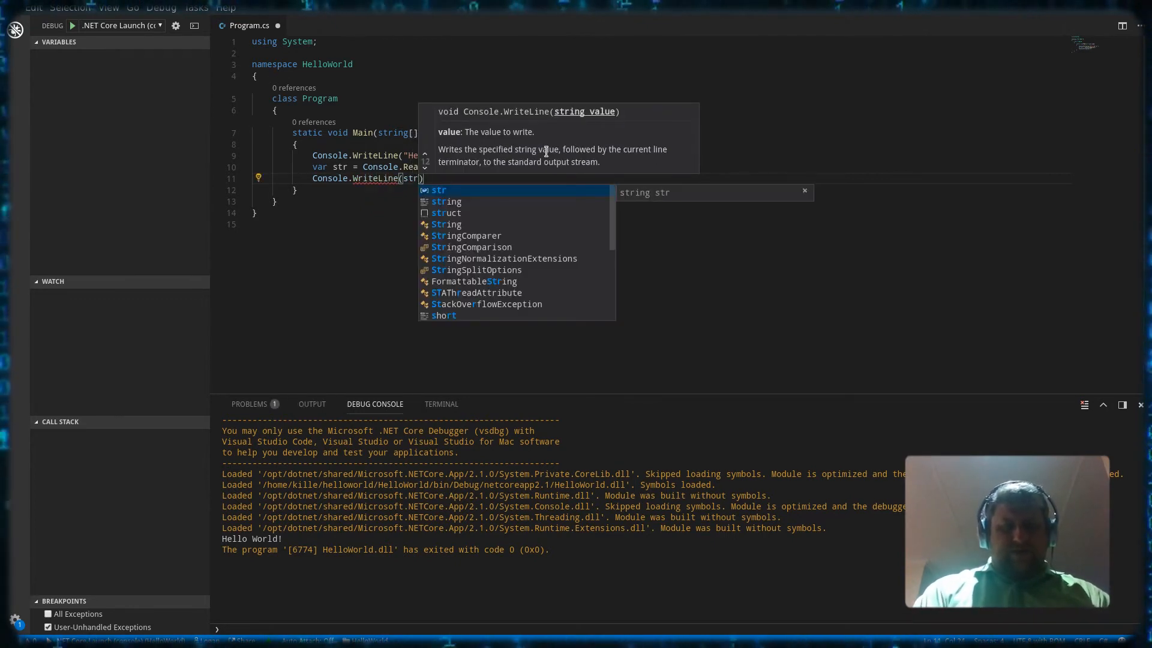
text(;)
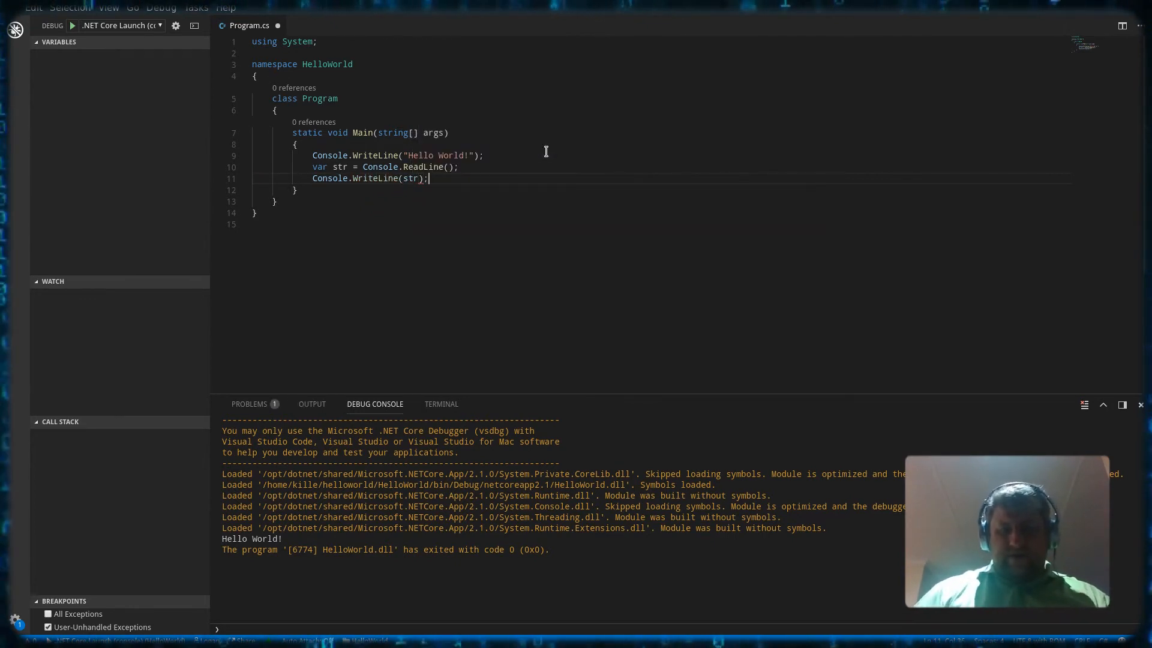
text(Conso)
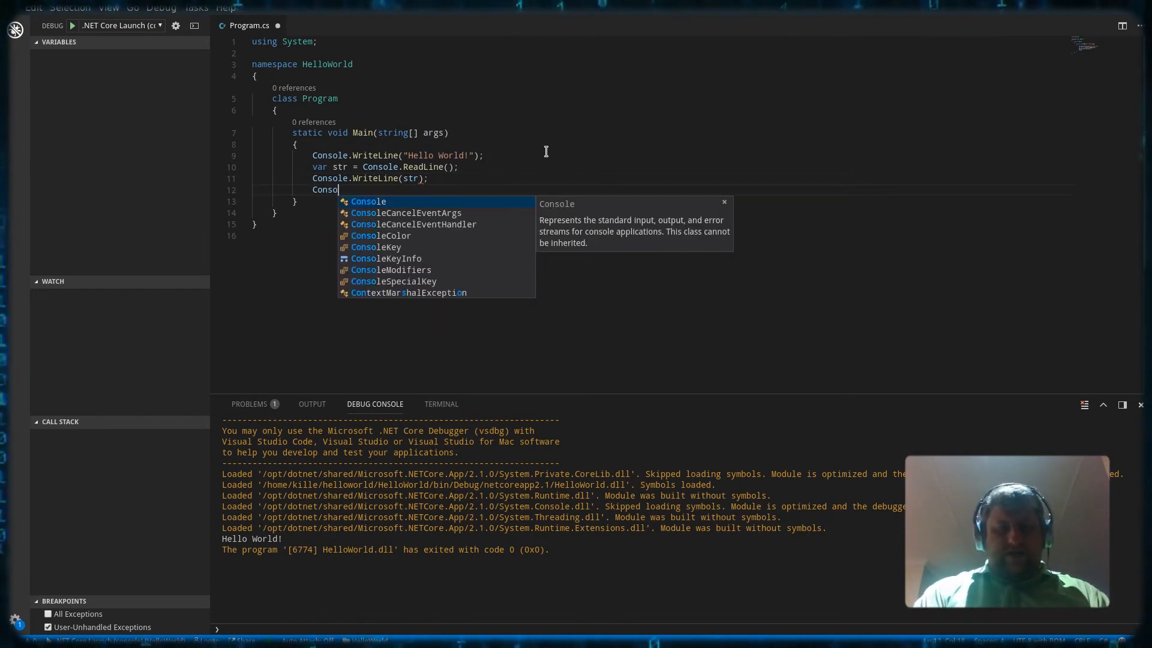
text(.)
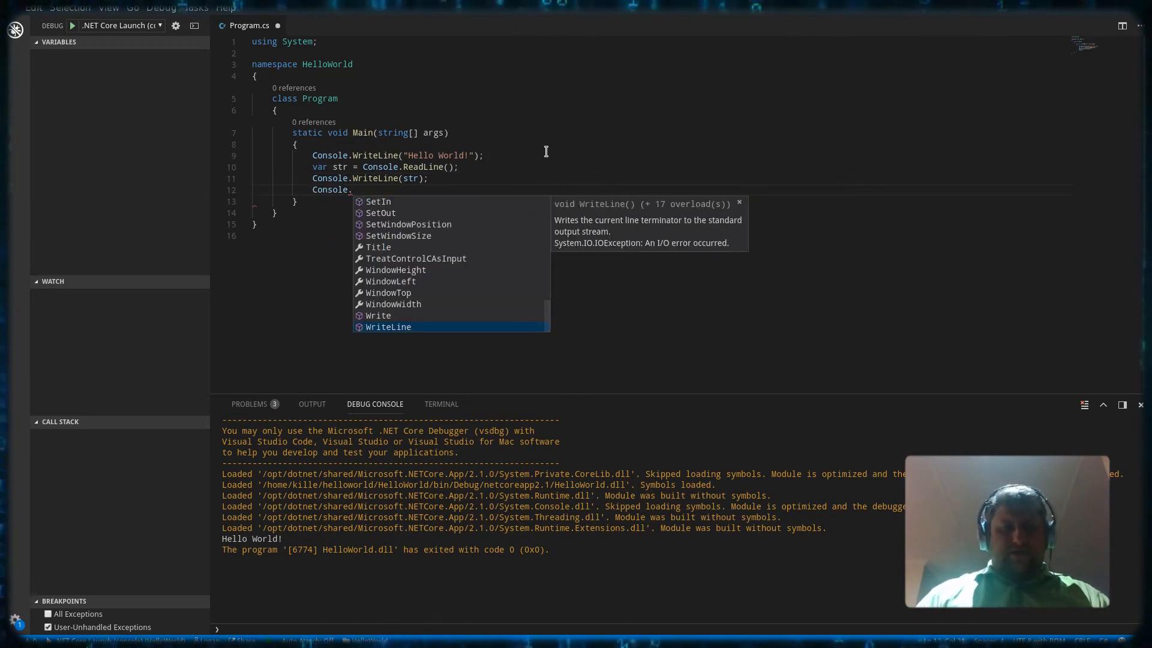
text(ReadKey)
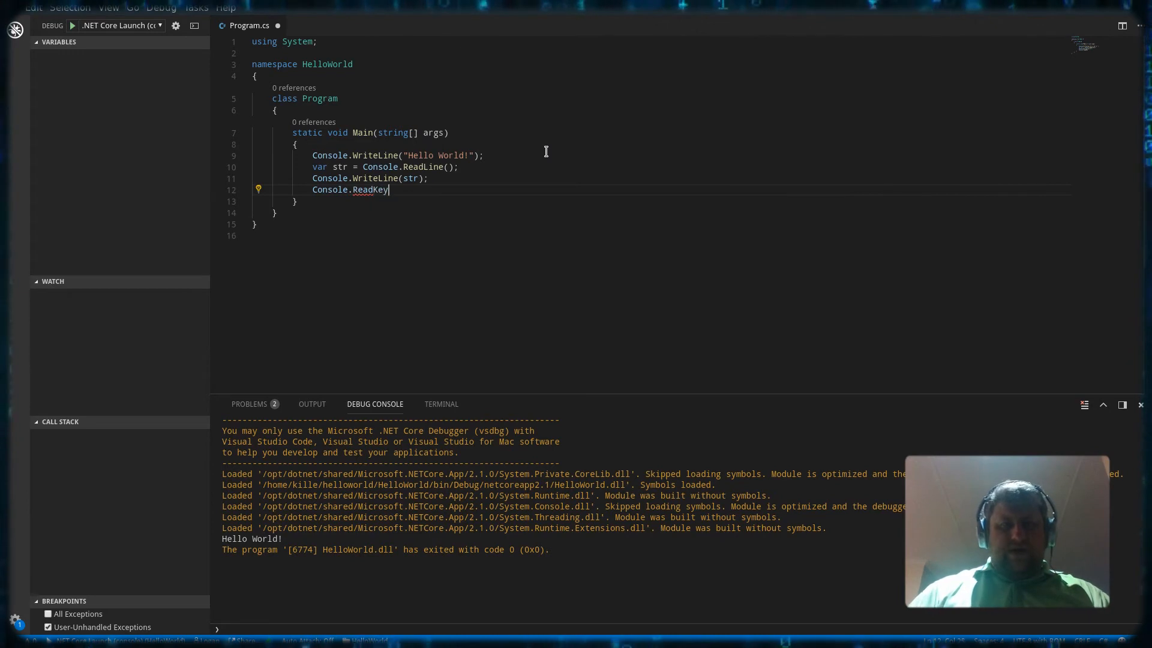
text(();)
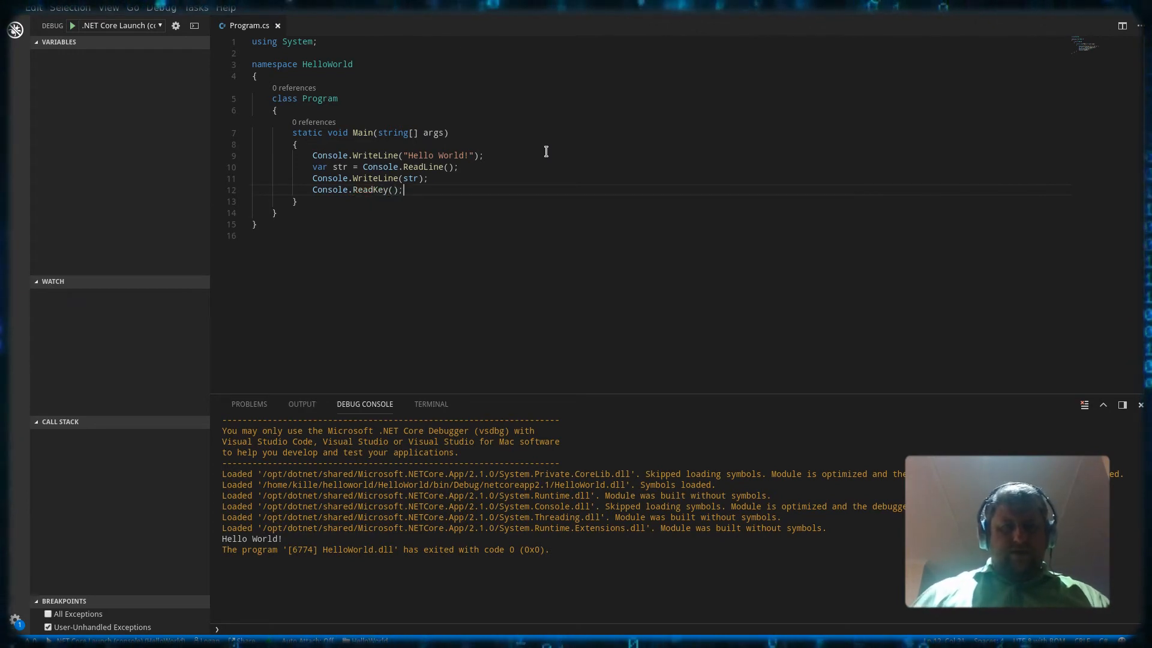
Debug the updated program, enter "i am awake" in the Debug Console, and press keys so it exits with code 0.
click(161, 7)
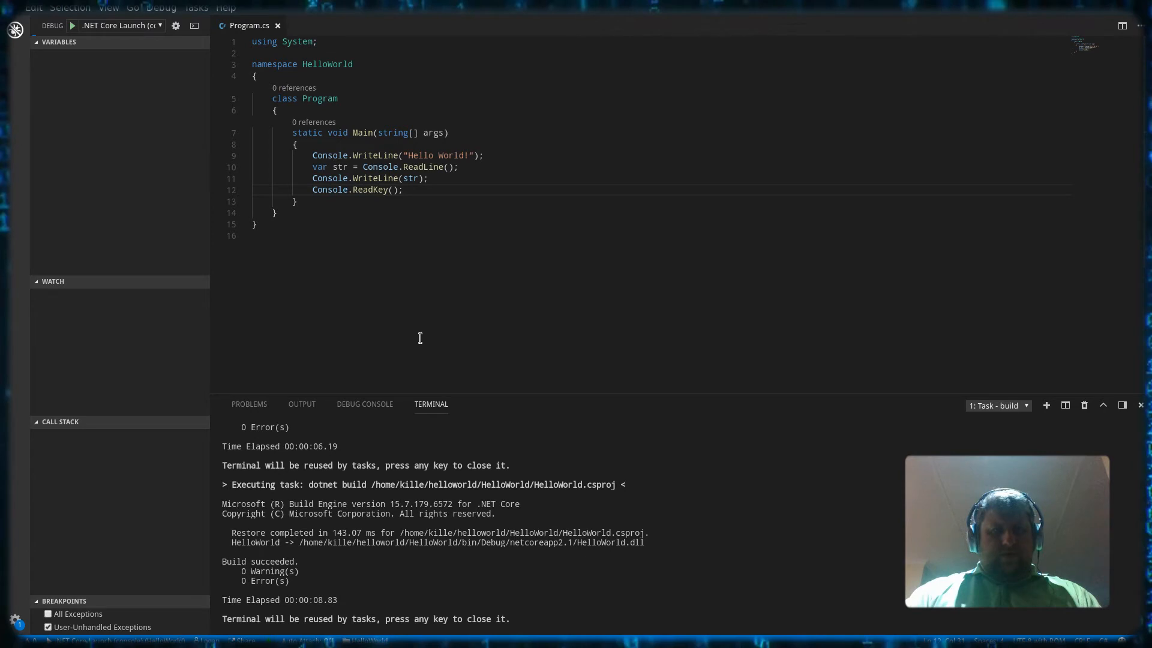
click(71, 25)
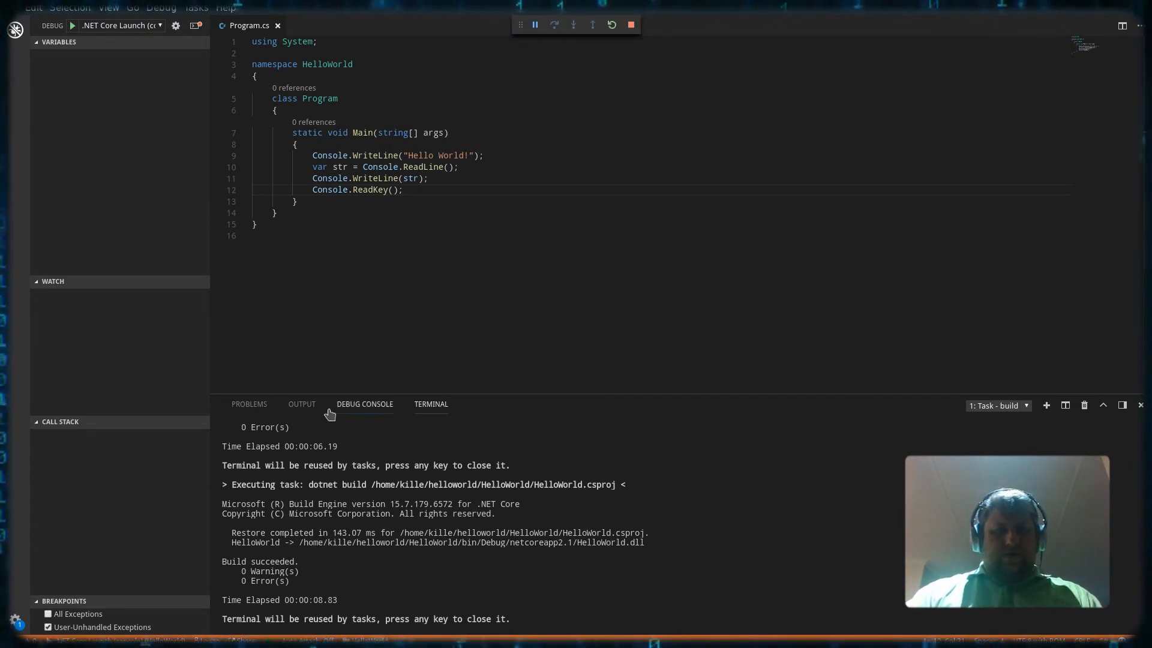
click(364, 404)
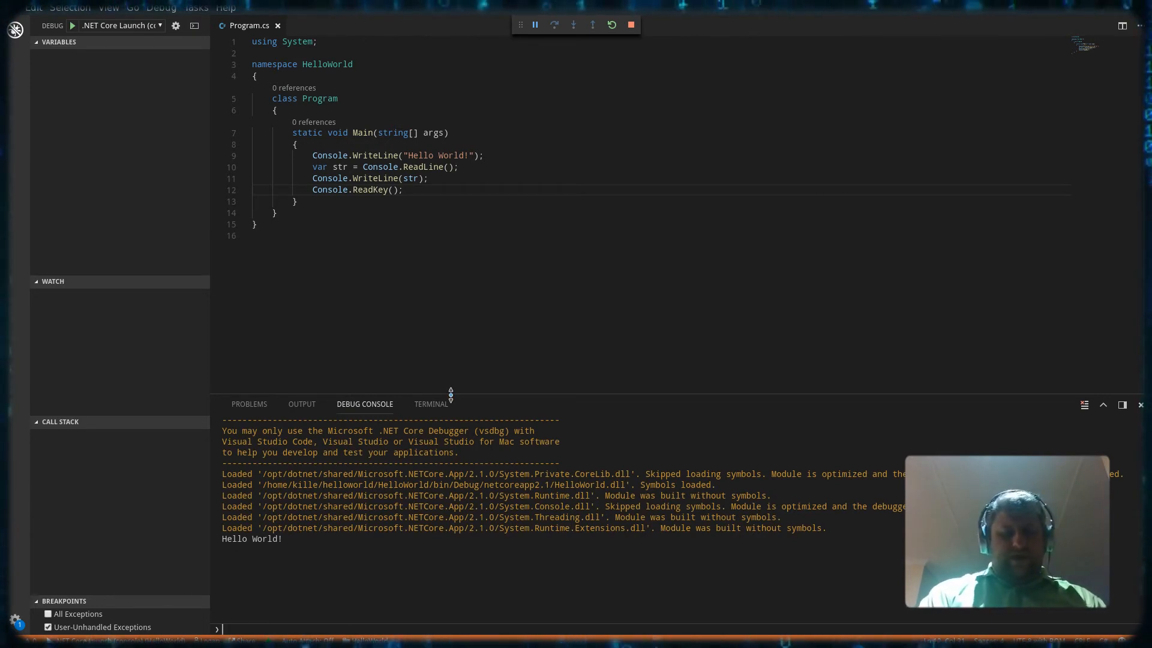
text(i am awake)
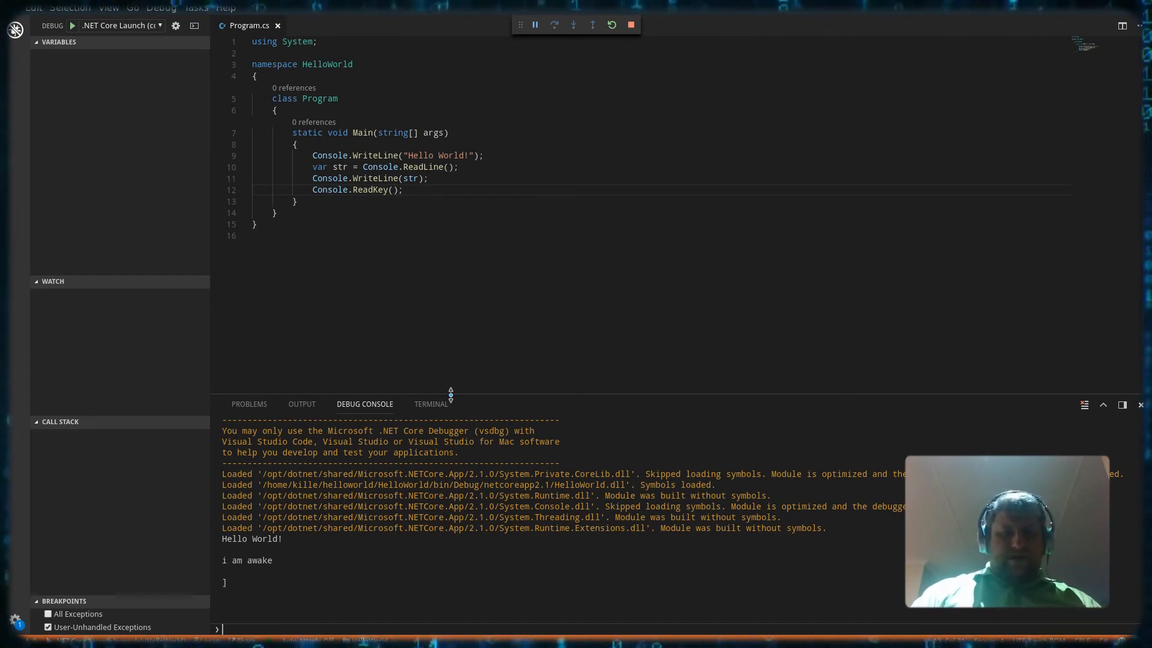
text(ljn)
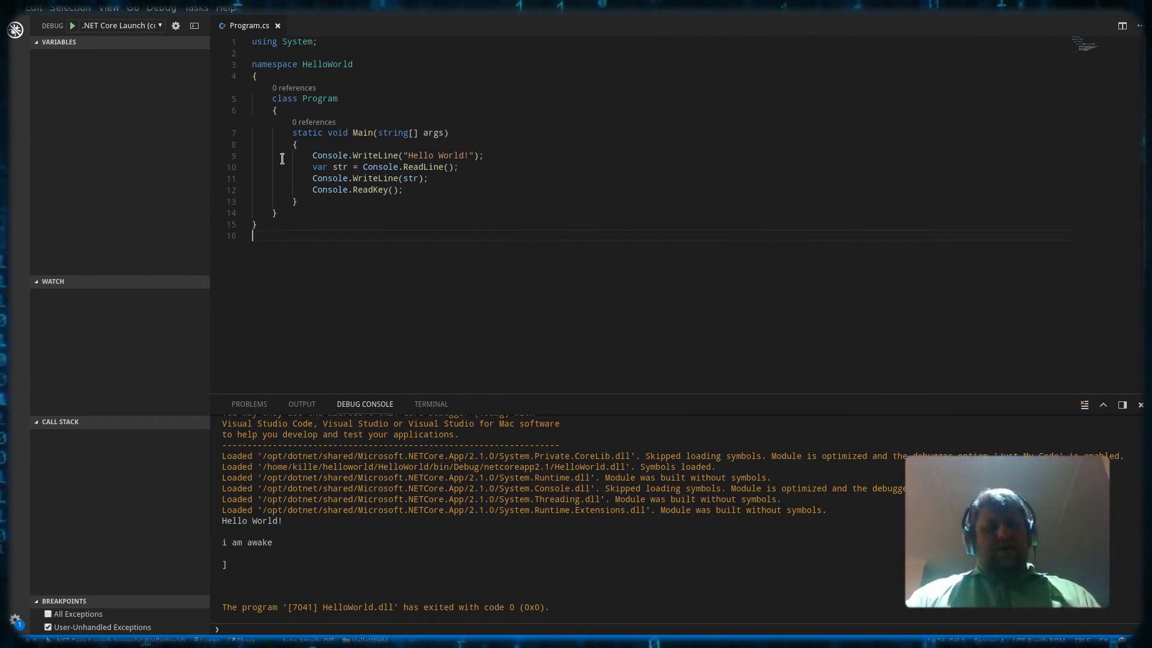
Close the Program.cs editor so only the build output terminal remains.
click(15, 30)
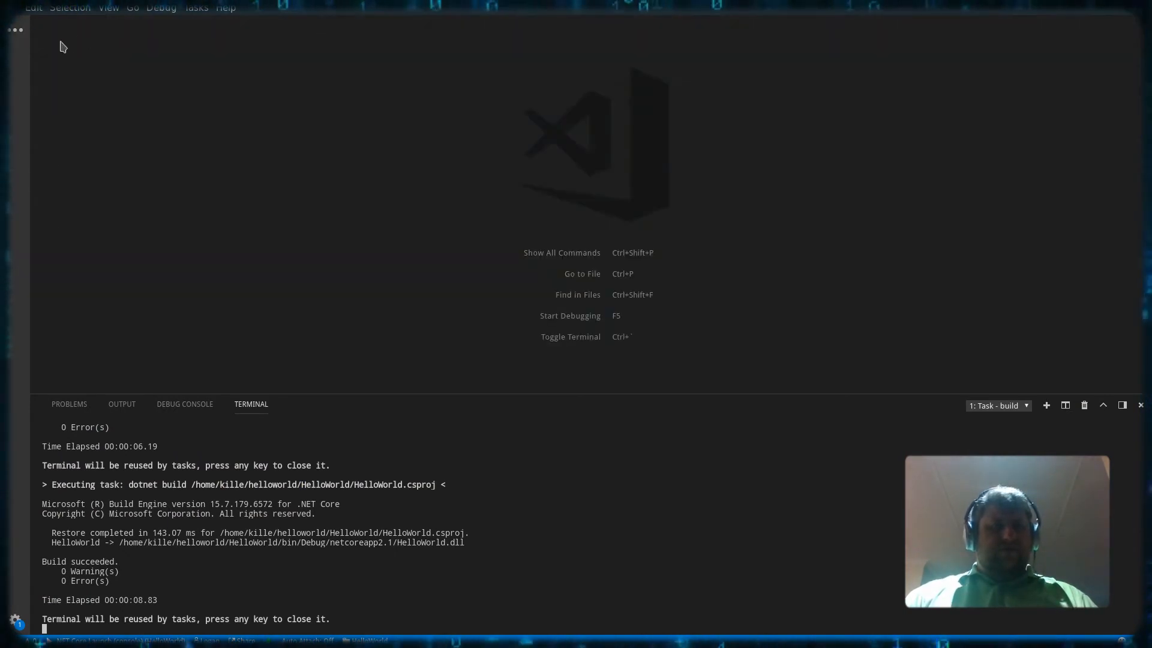
mouse_move(312, 188)
text(cd)
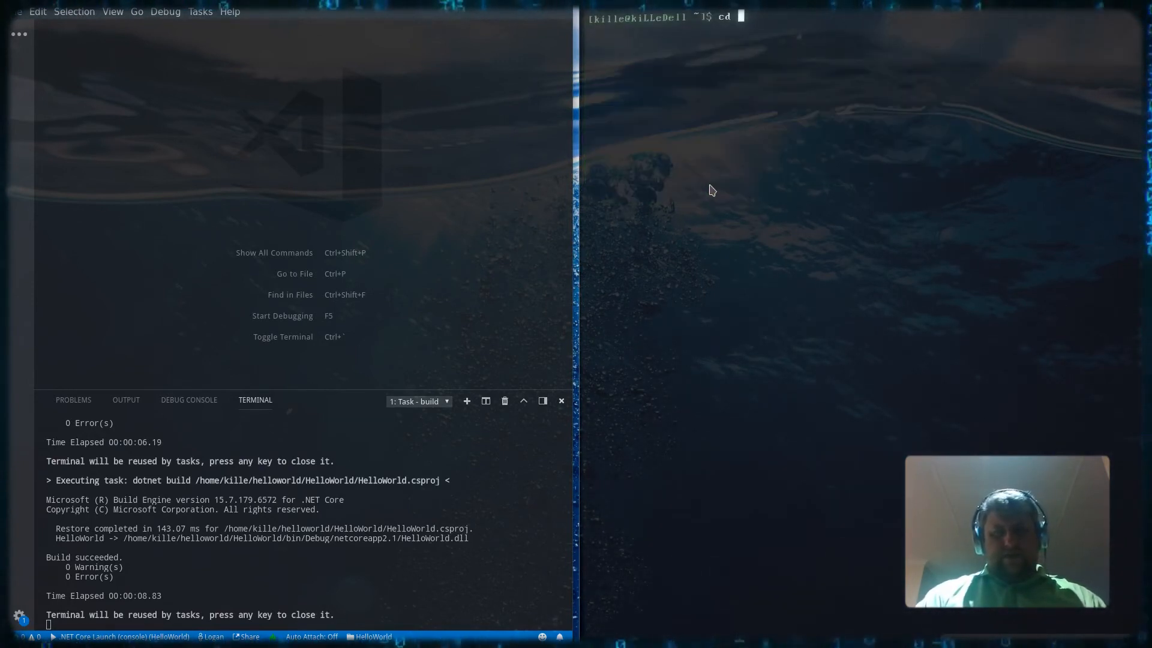
Change into helloworld/HelloWorld/bin/Debug/netcoreapp2.1/ and list its contents with ls.
text(helloworld/)
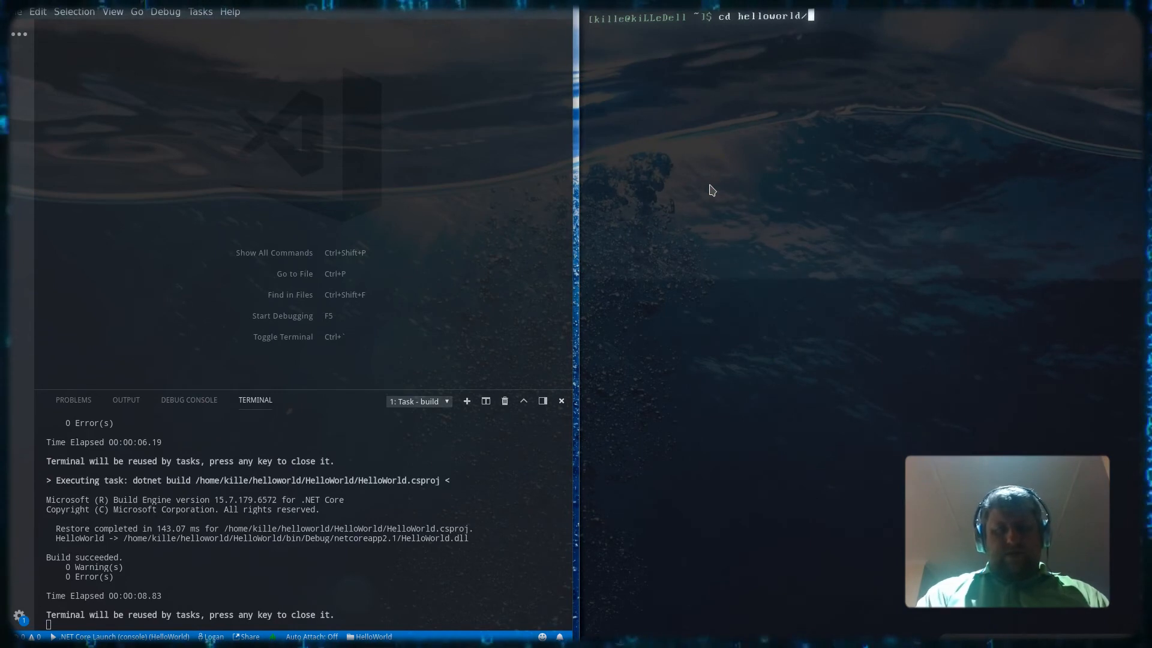
text(HelloWorld/bin/)
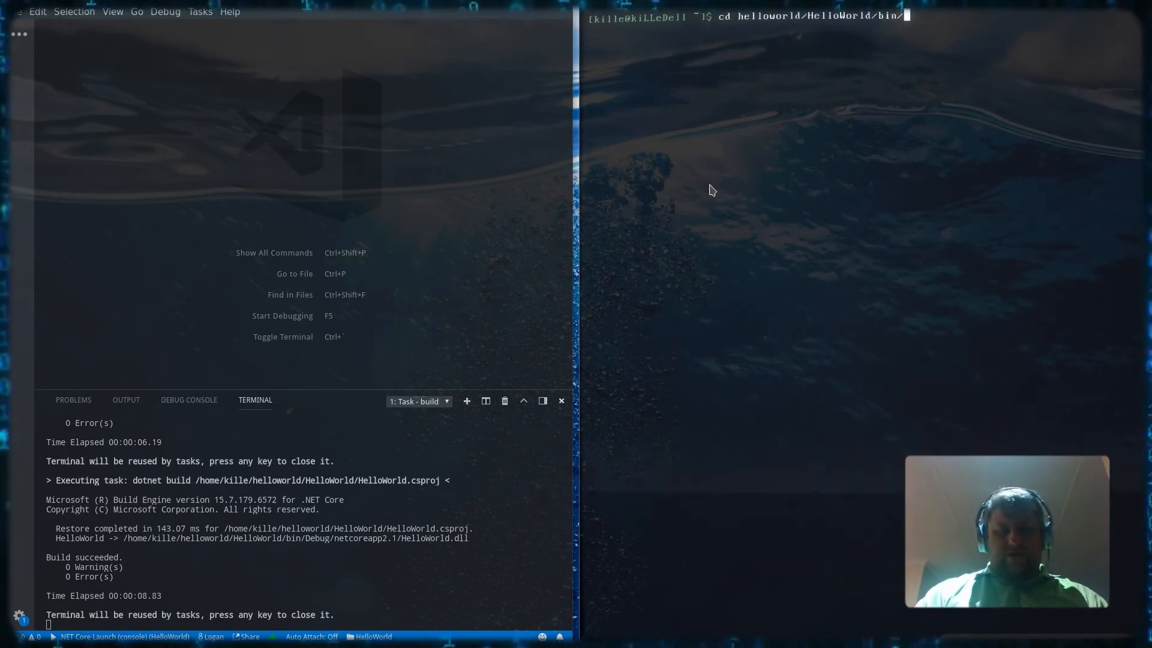
text(Debug/netcoreapp2.1/)
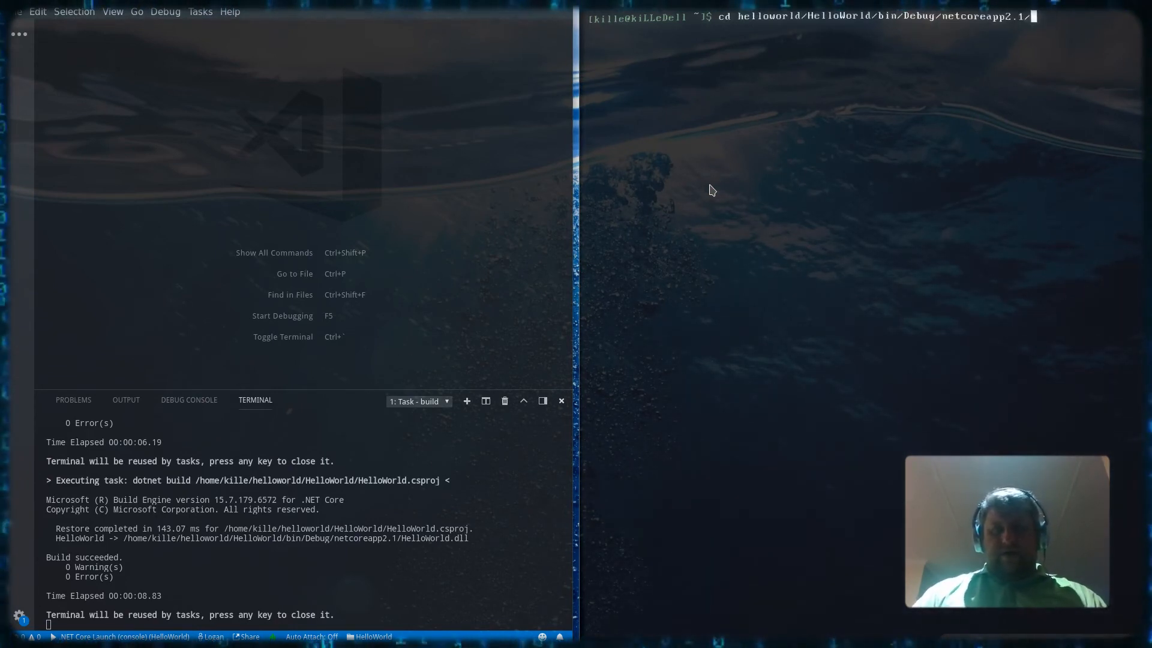
text(He)
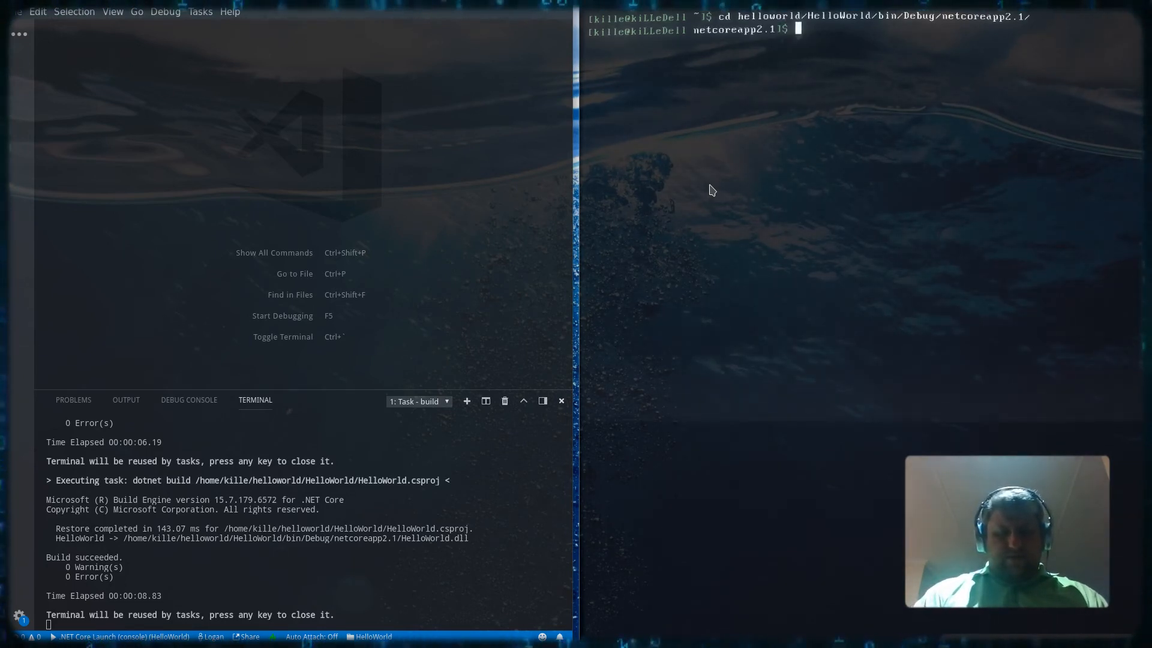
text(ls)
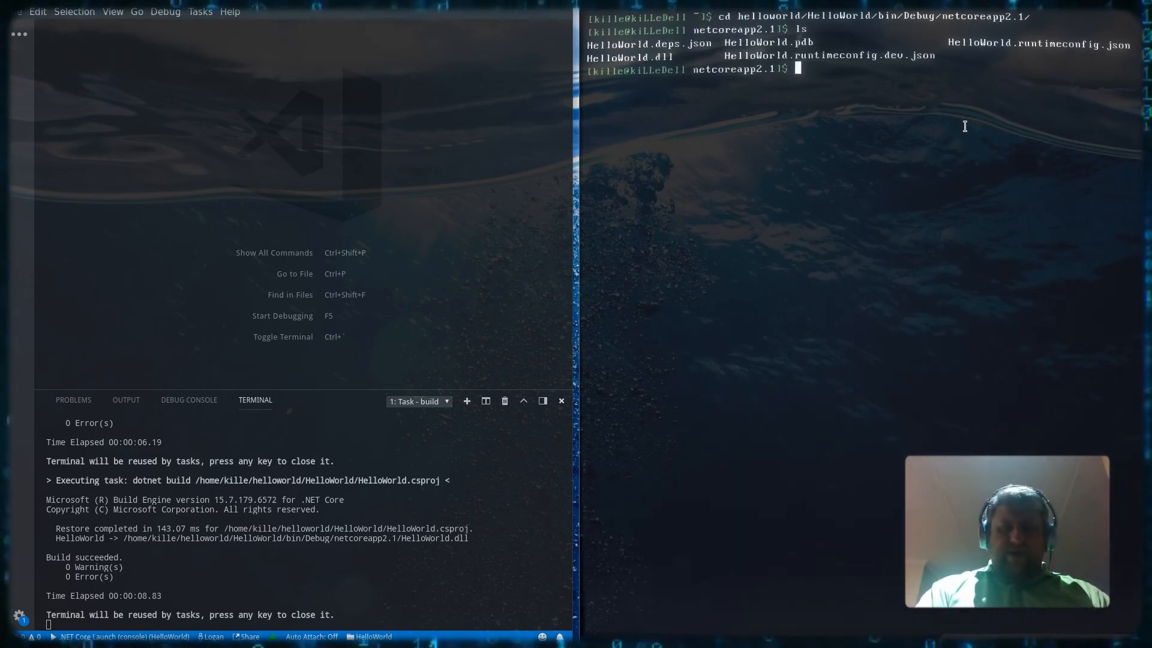
Run dotnet HelloWorld.dll and answer its prompt with 'Hi there'.
text(dotnet)
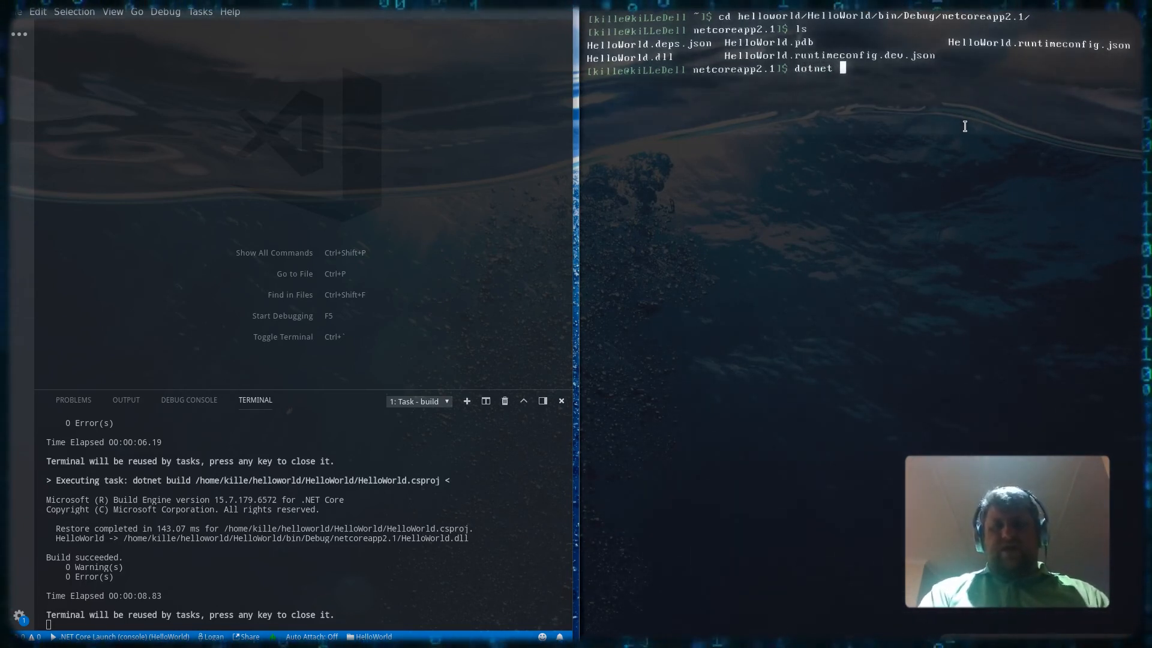
text(HelloWorld.)
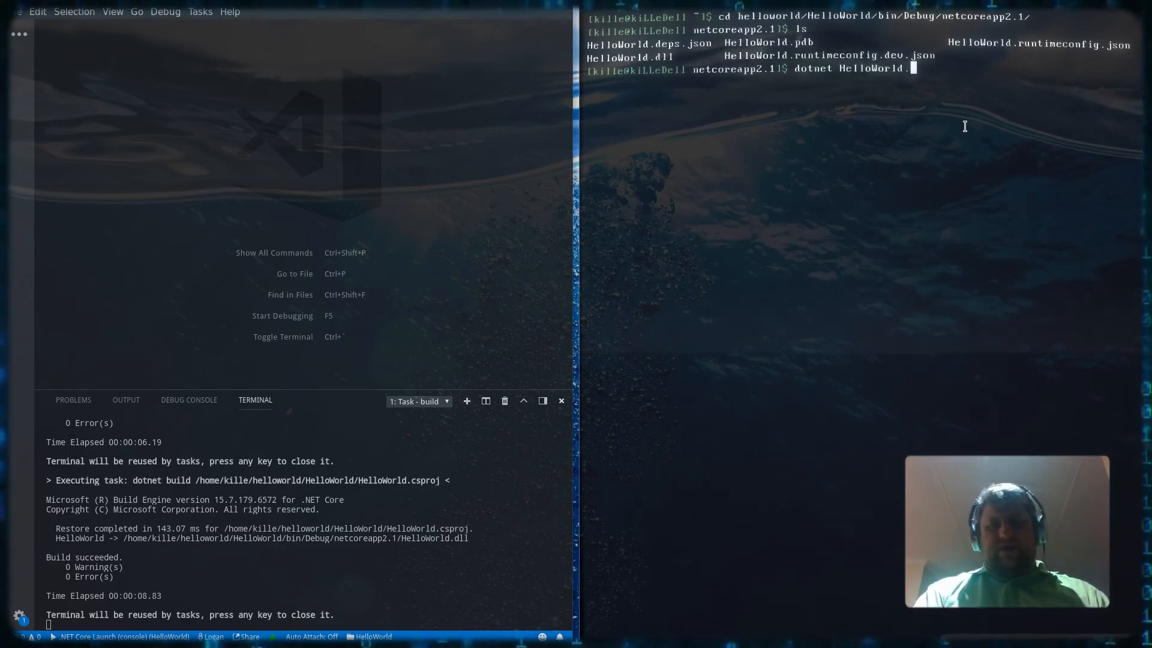
text(dll)
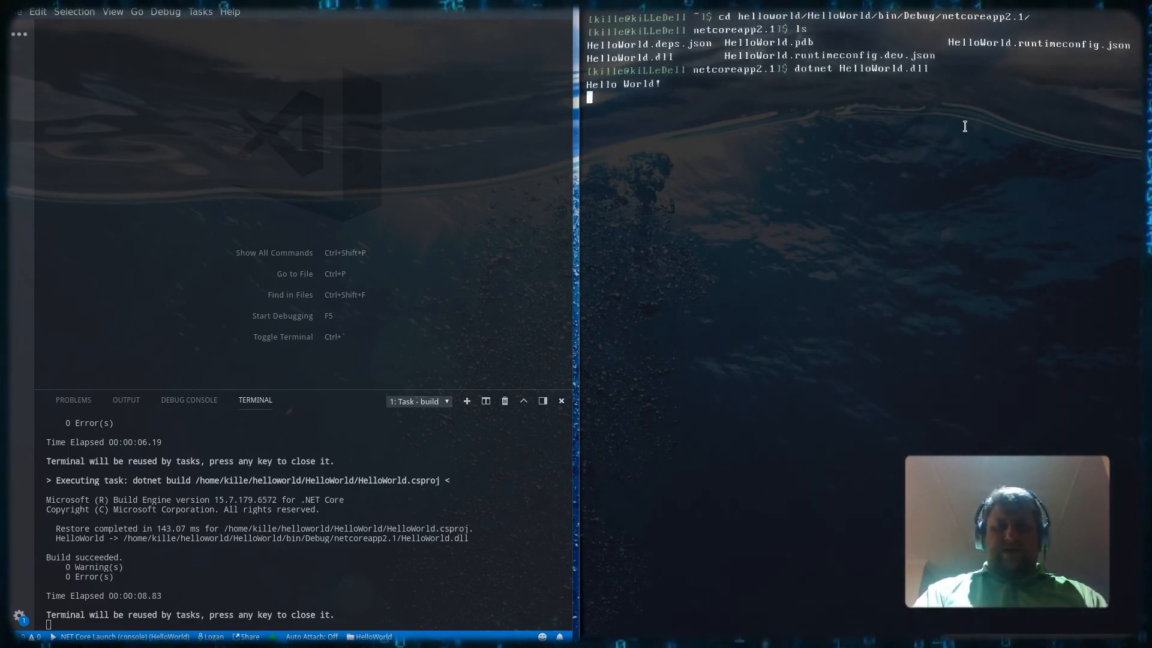
text(Hi there)
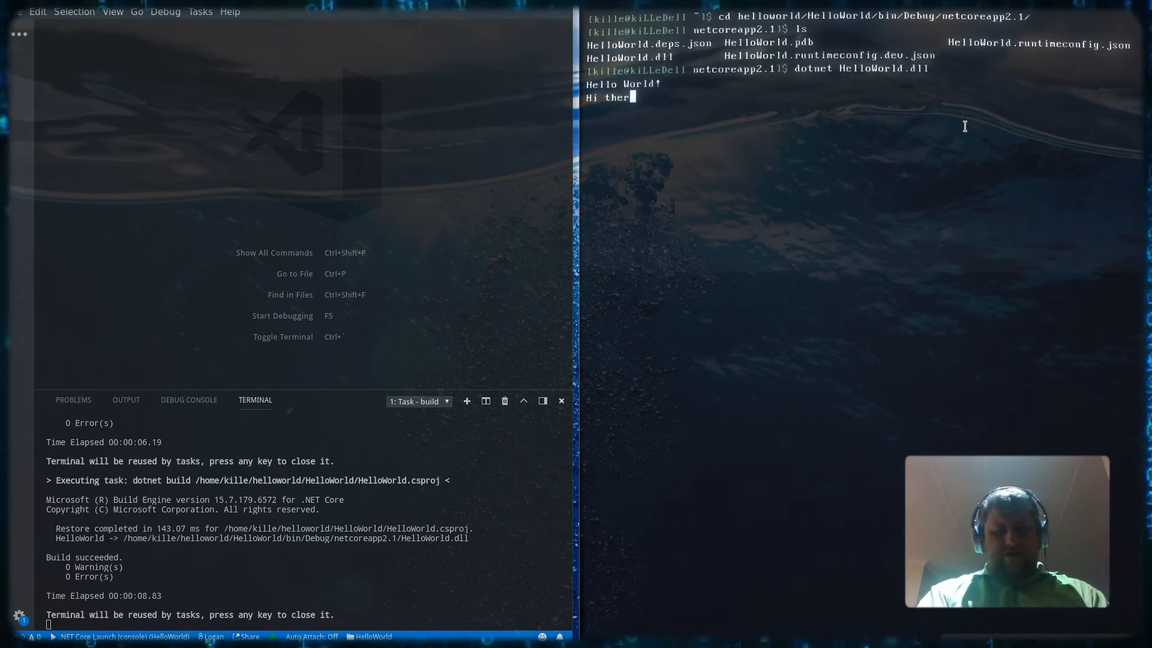